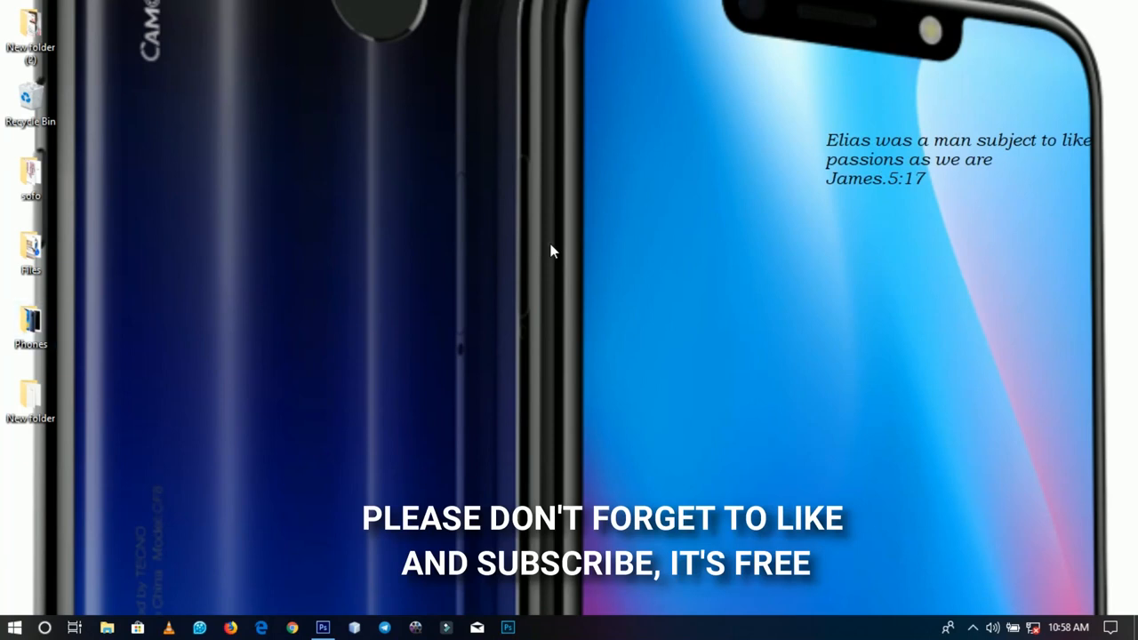
{"action": "mouse_move", "coordinate": [816, 236]}
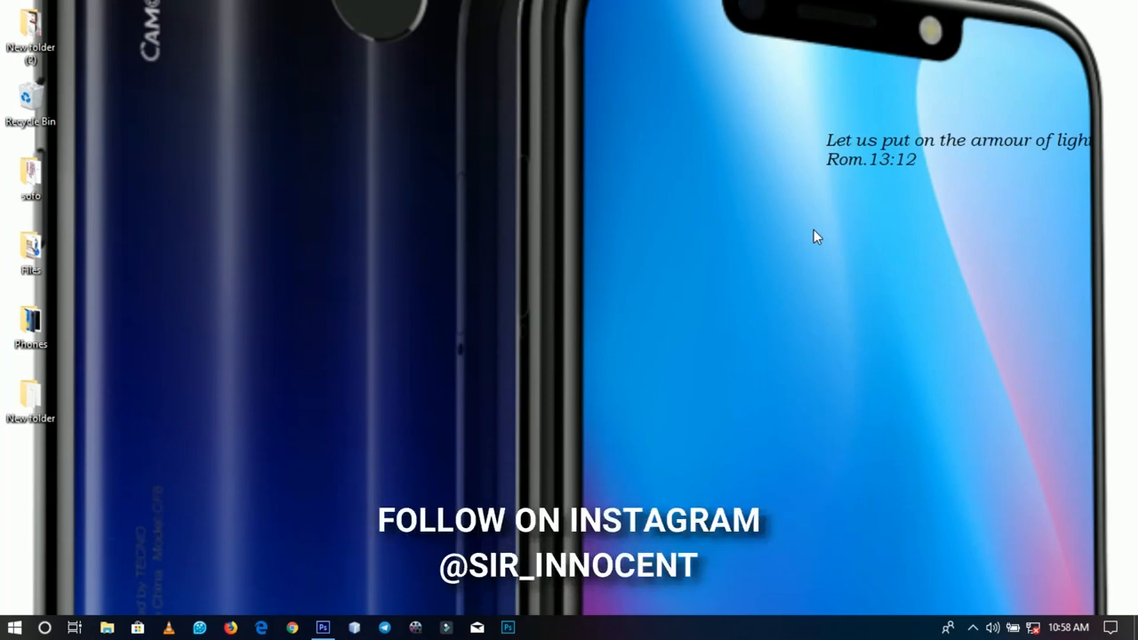
Launch Adobe Photoshop from its taskbar icon
{"action": "left_click", "coordinate": [323, 628]}
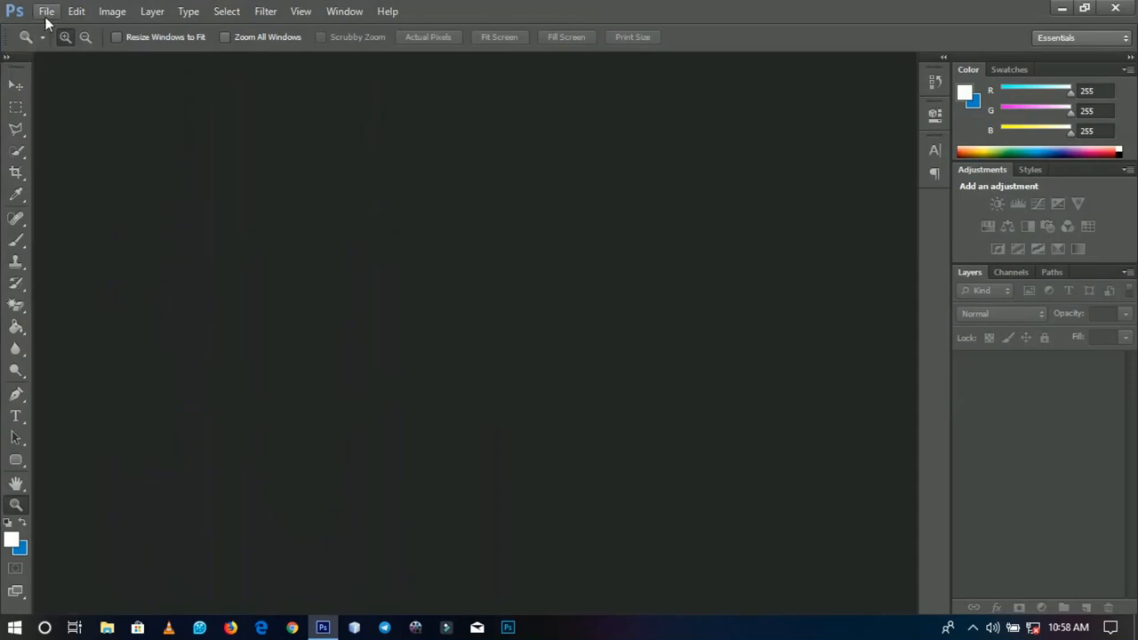
Create a new 16 × 5 inch document at 300 pixels per inch
{"action": "left_click", "coordinate": [46, 11]}
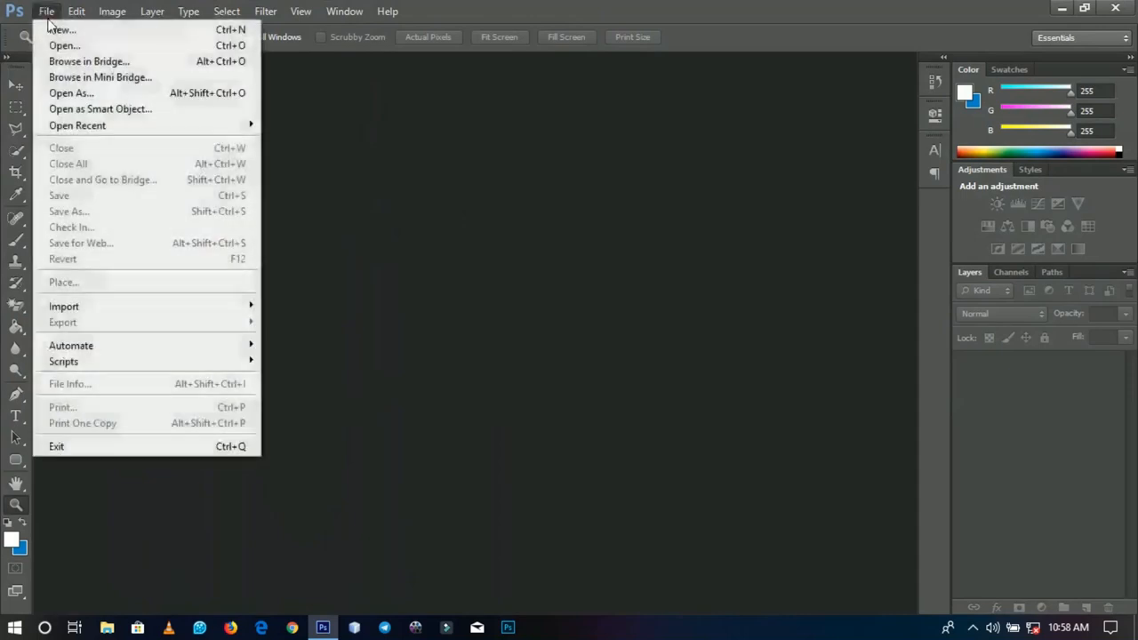
{"action": "left_click", "coordinate": [61, 30]}
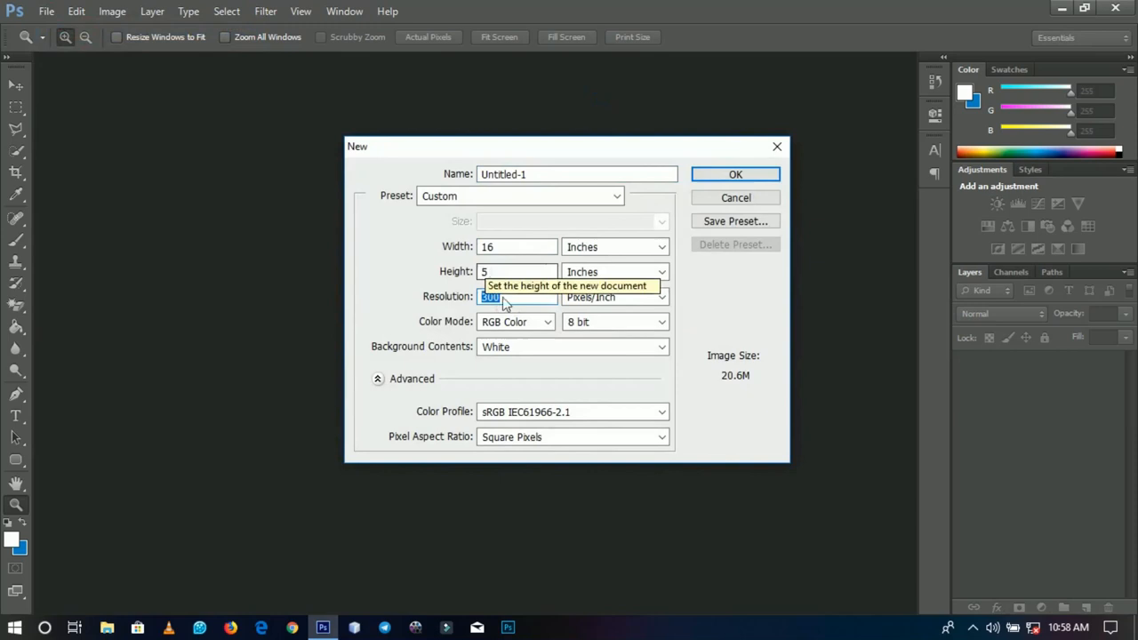
{"action": "mouse_move", "coordinate": [692, 185]}
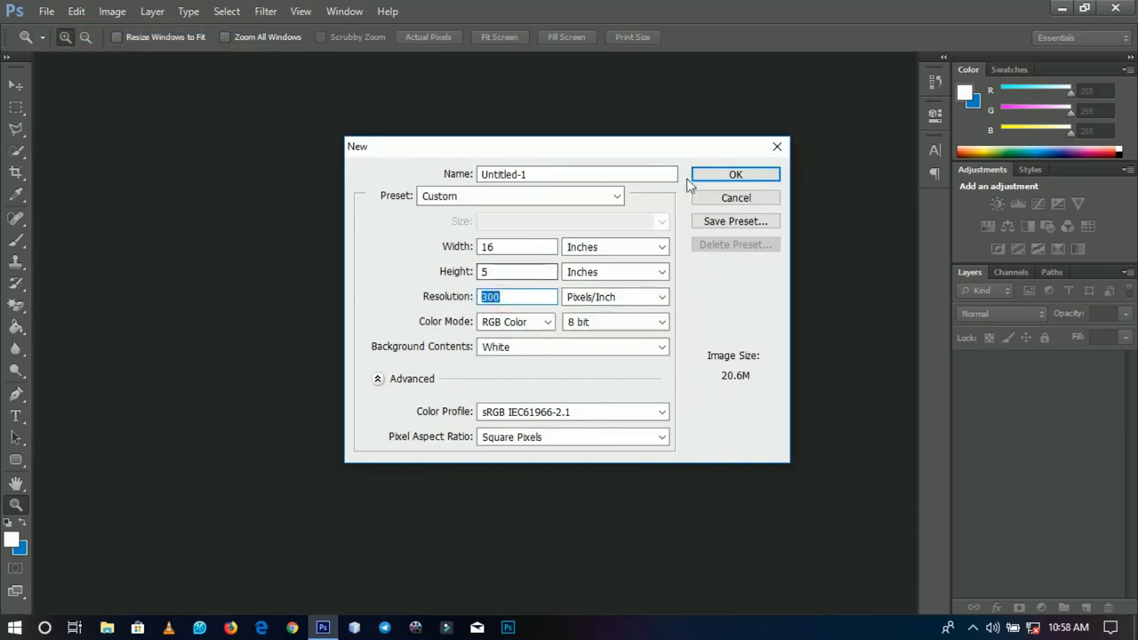
{"action": "left_click", "coordinate": [735, 174]}
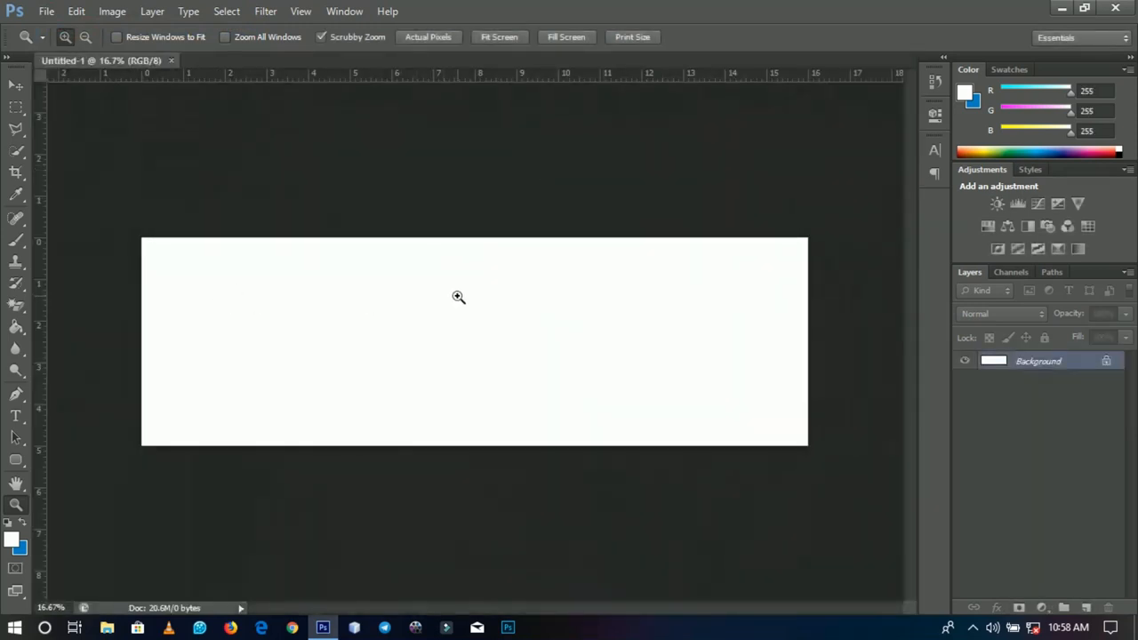
{"action": "mouse_move", "coordinate": [1027, 599]}
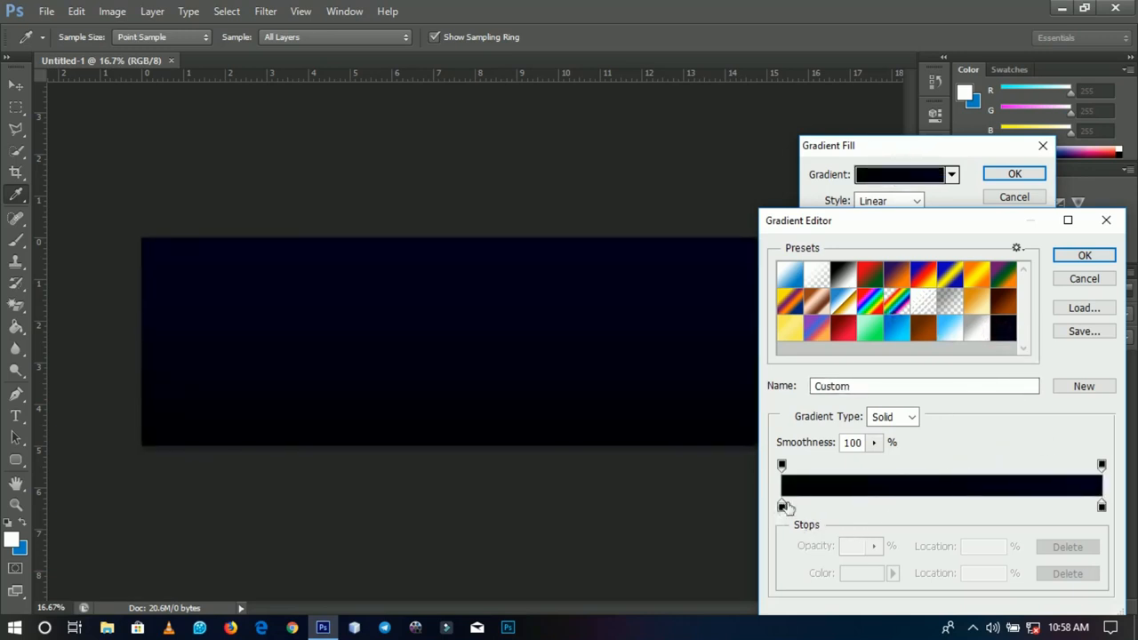
Add a scaled-up, reversed radial Gradient Fill from black to navy #00001b
{"action": "double_click", "coordinate": [782, 507]}
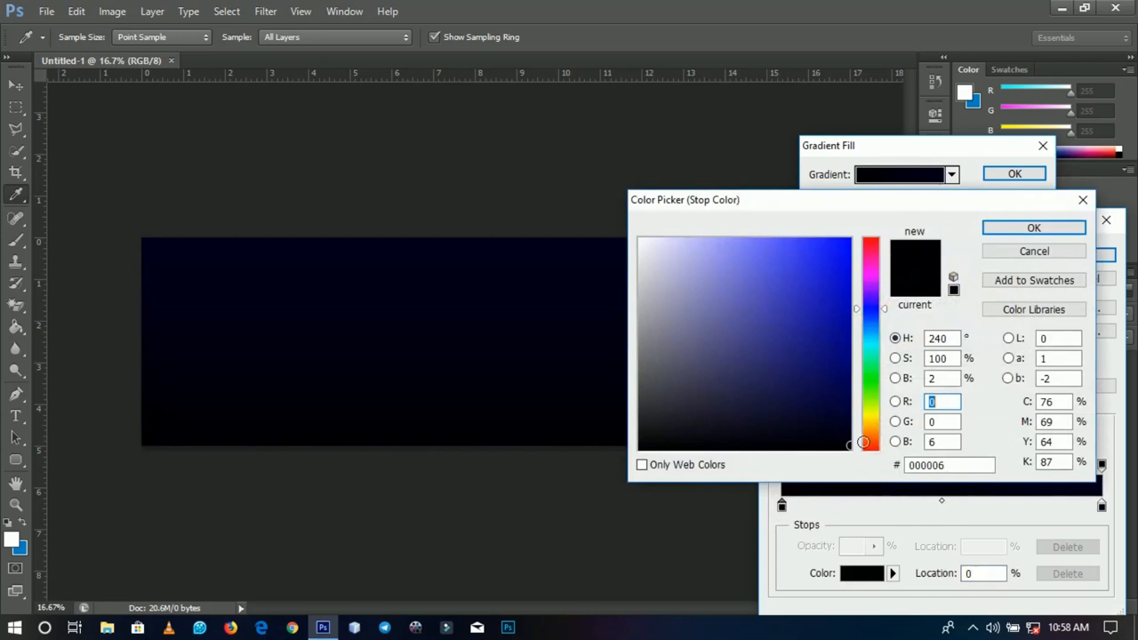
{"action": "left_click", "coordinate": [1034, 227]}
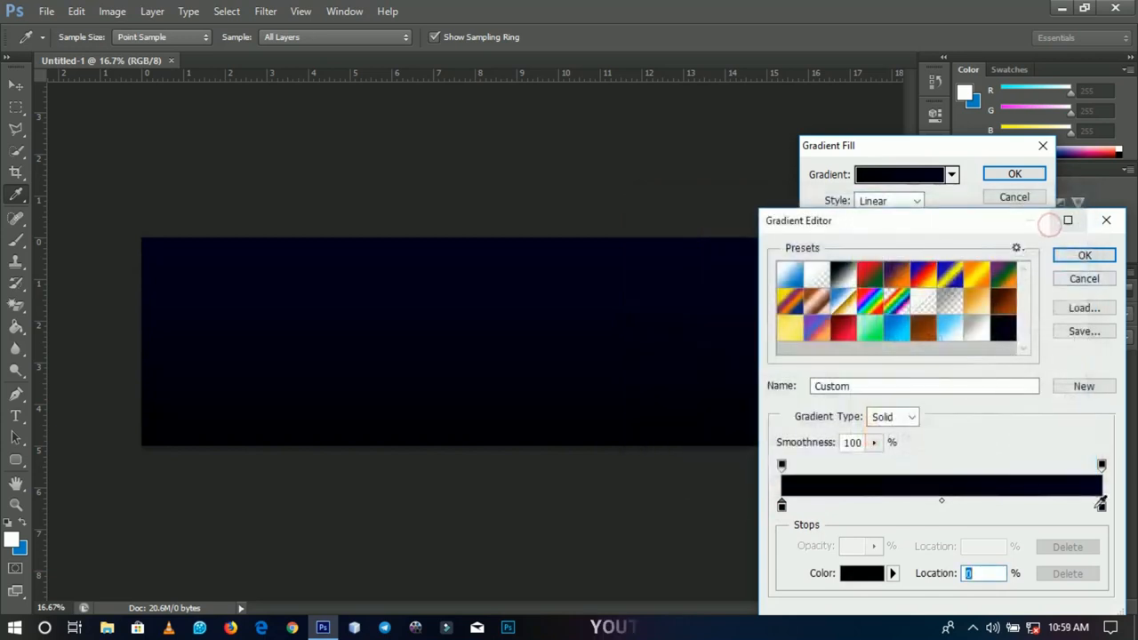
{"action": "left_click", "coordinate": [861, 573]}
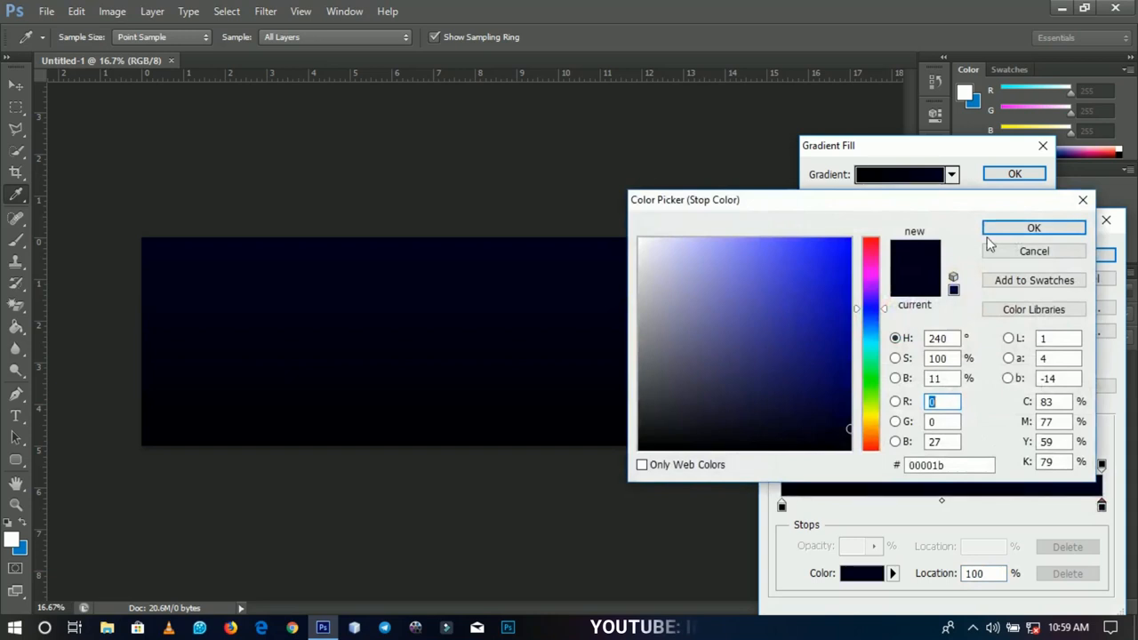
{"action": "left_click", "coordinate": [1034, 228]}
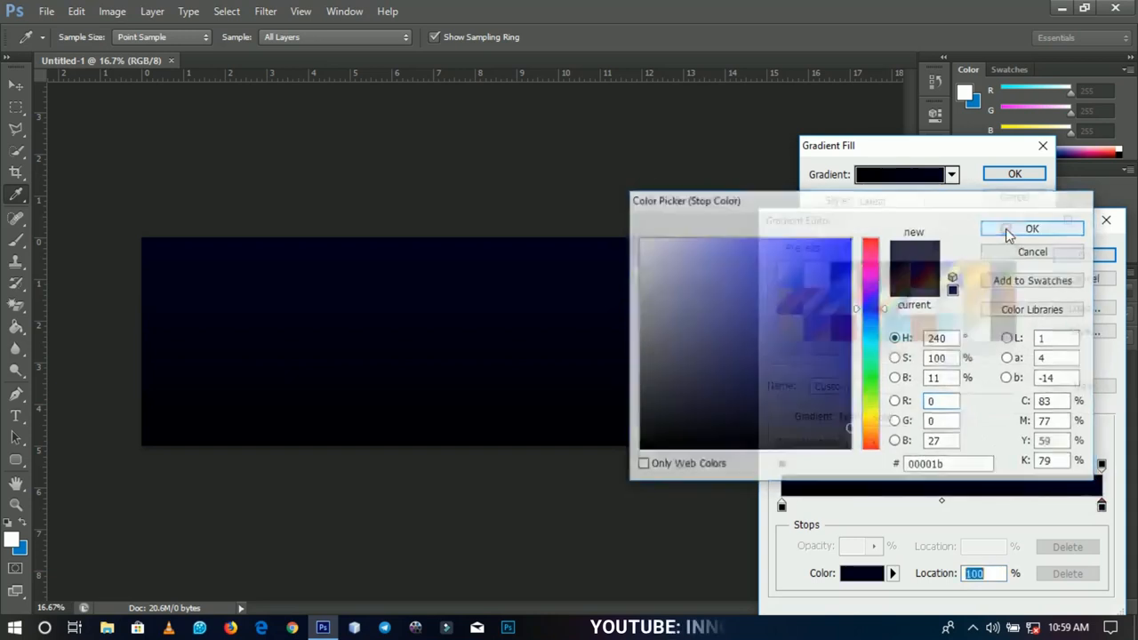
{"action": "left_click", "coordinate": [1033, 229]}
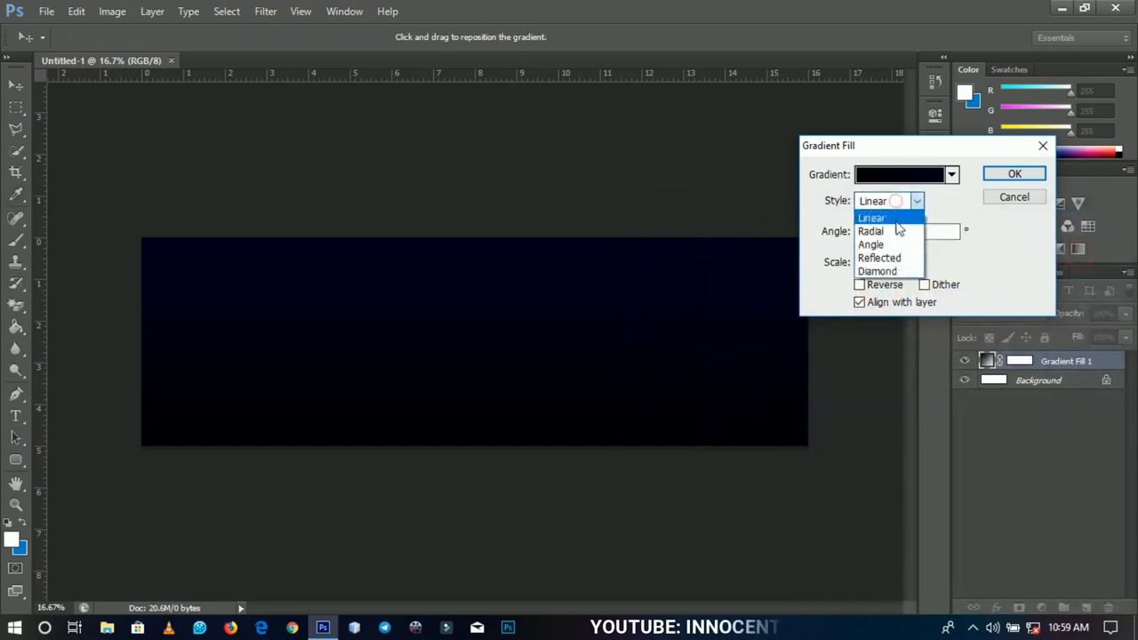
{"action": "left_click", "coordinate": [871, 232]}
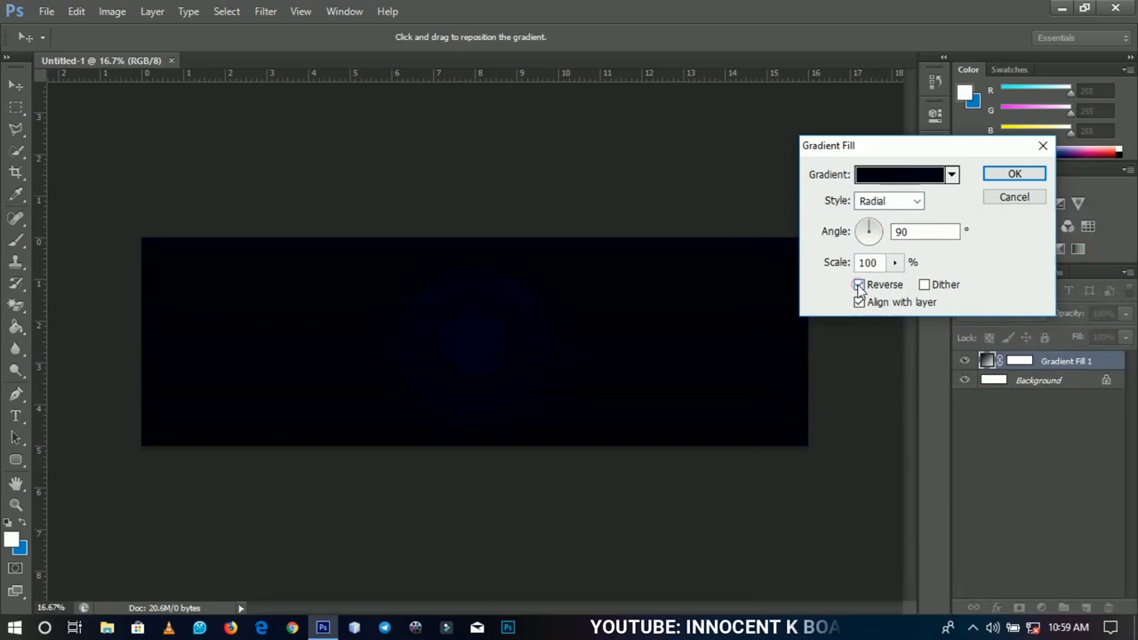
{"action": "left_click", "coordinate": [859, 284]}
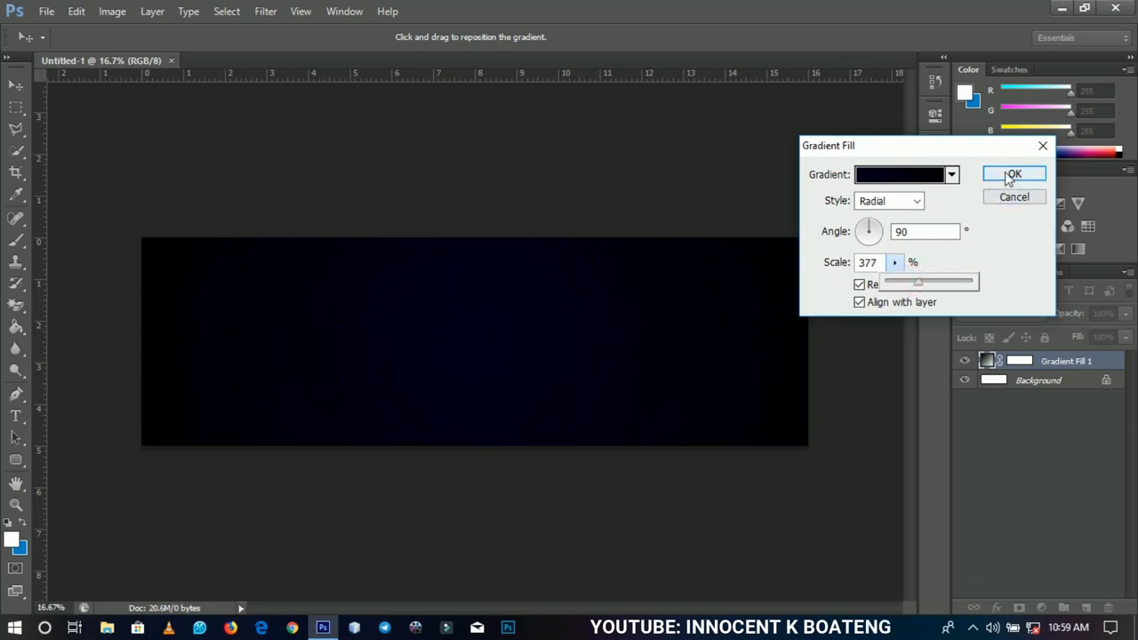
{"action": "left_click", "coordinate": [1014, 174]}
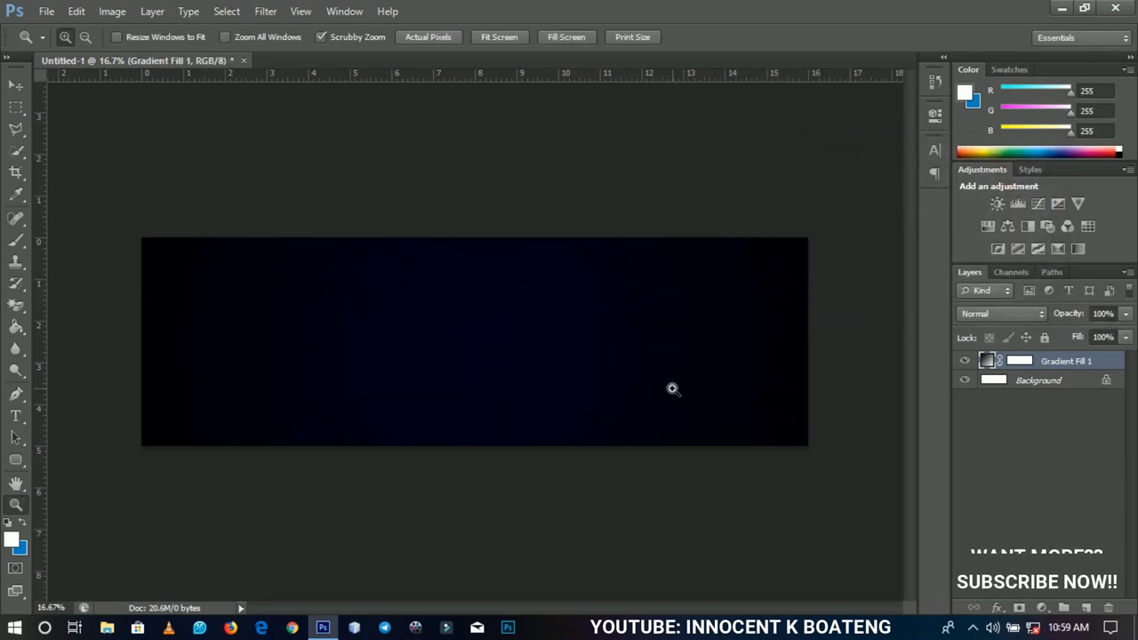
Open TECNO-Camon-11-Pro.png, erase its white background, and move the phones onto the banner
{"action": "left_click", "coordinate": [16, 86]}
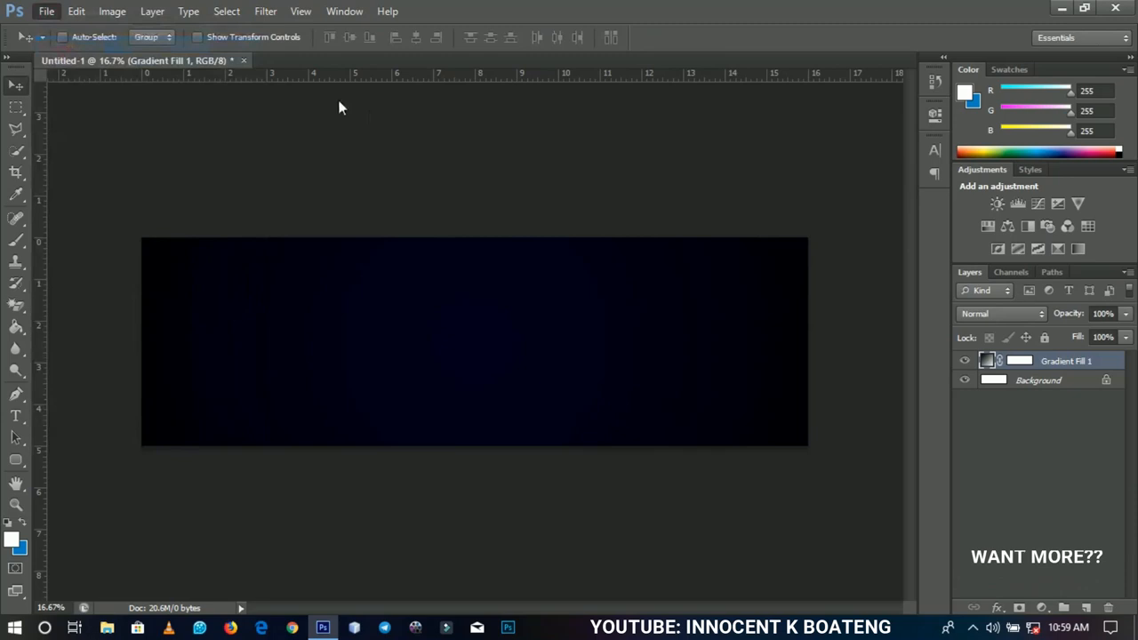
{"action": "left_click", "coordinate": [46, 12]}
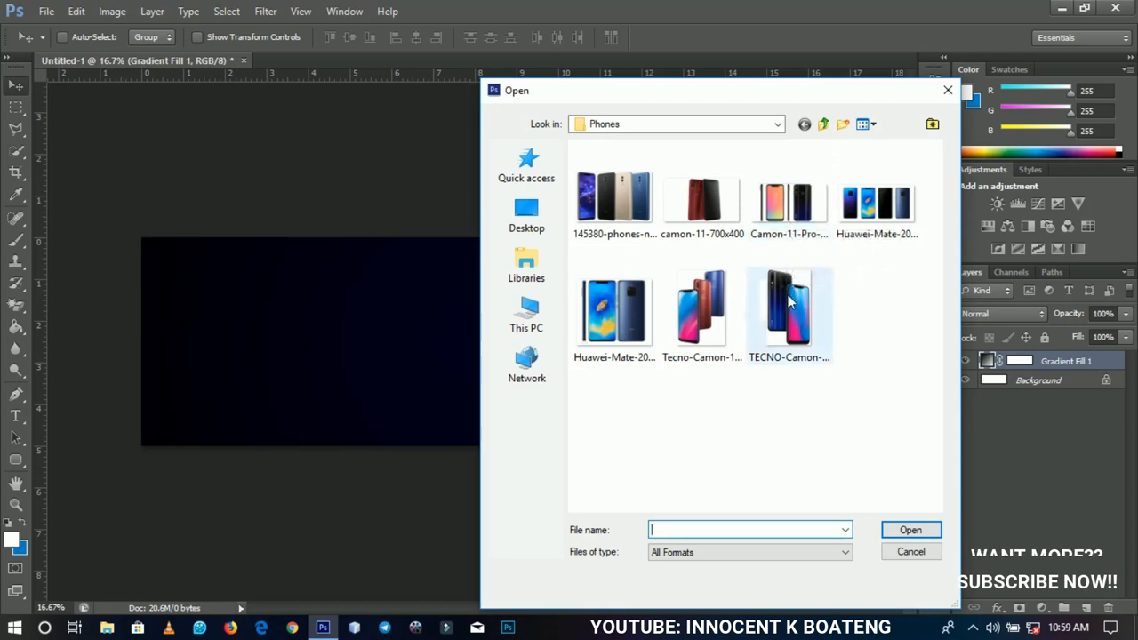
{"action": "double_click", "coordinate": [788, 307]}
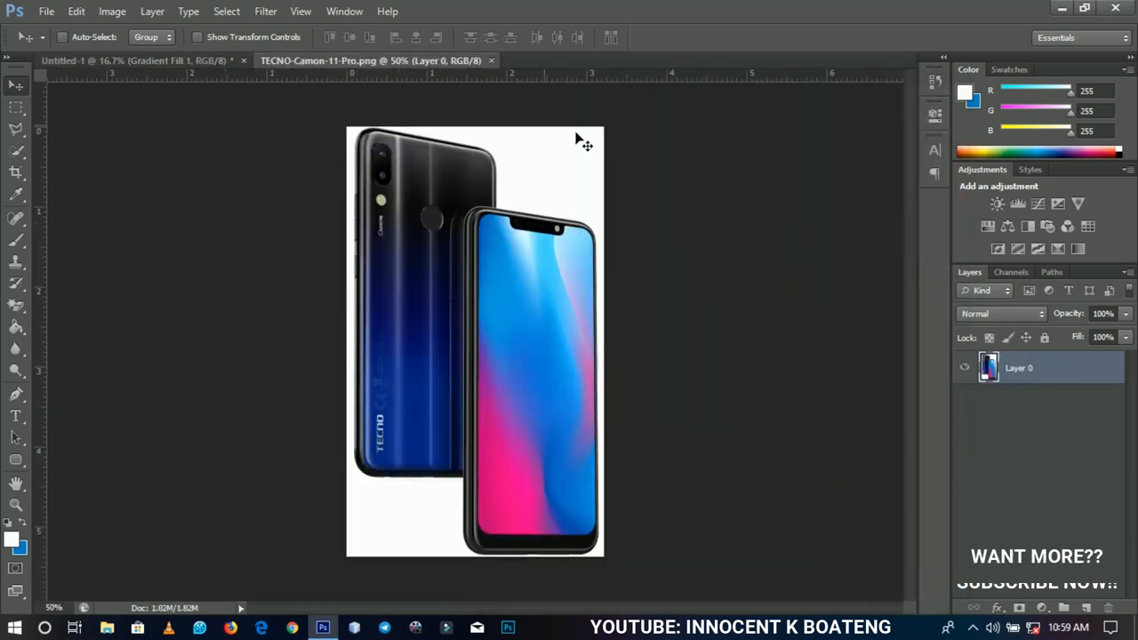
{"action": "mouse_move", "coordinate": [527, 256]}
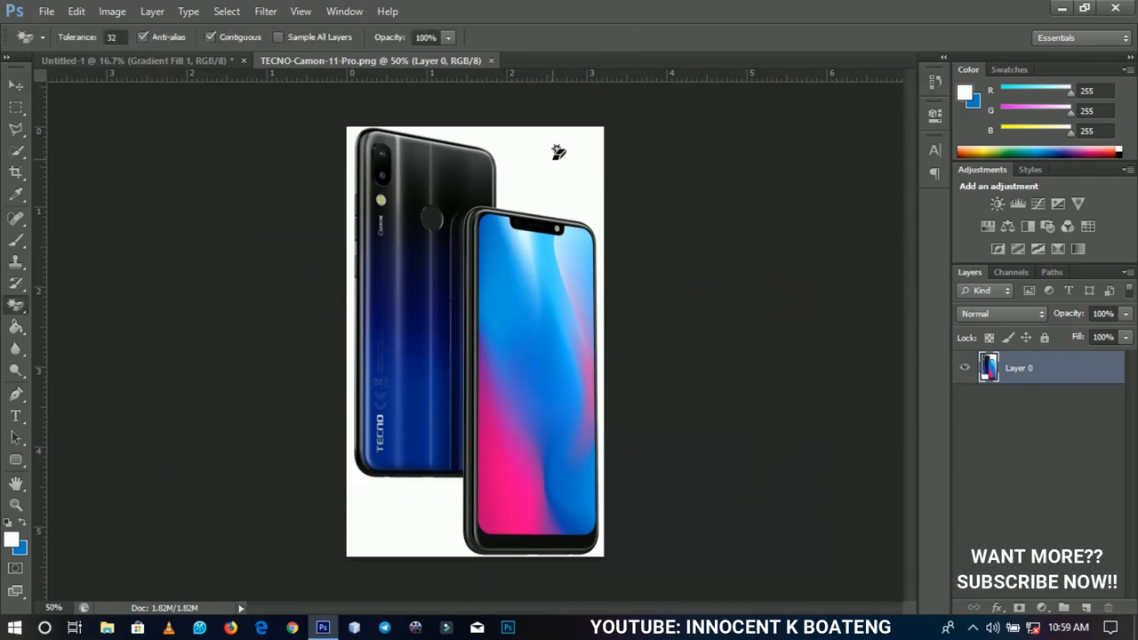
{"action": "left_click", "coordinate": [16, 84]}
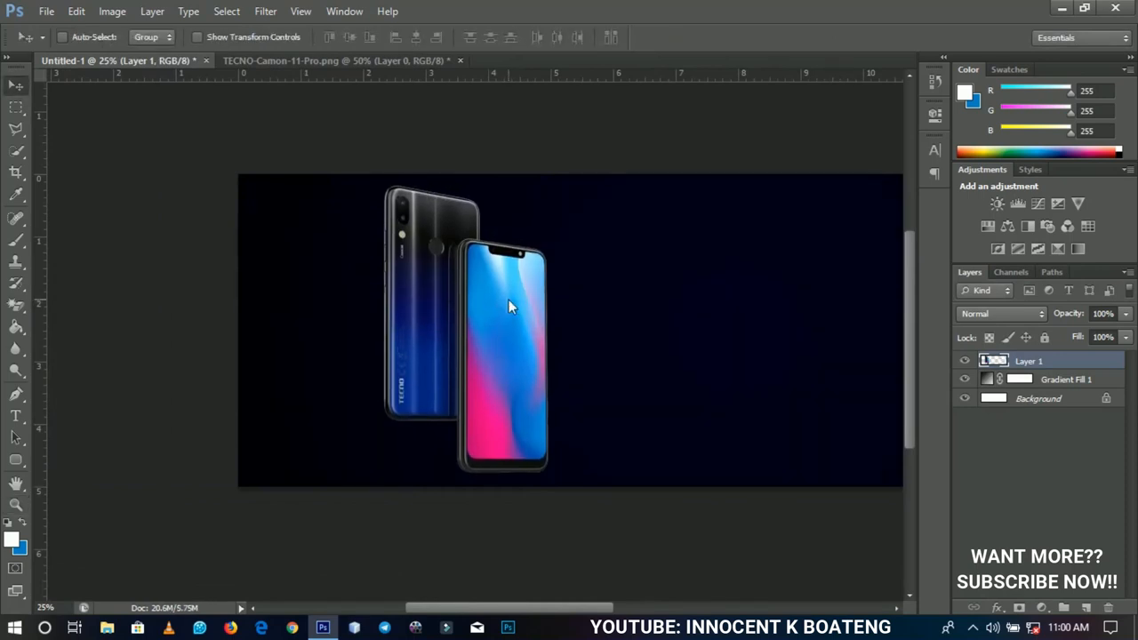
Place Camon-11-Pro-800x400 enlarged at 10% opacity, and shift Layer 1 further left
{"action": "left_click", "coordinate": [16, 507]}
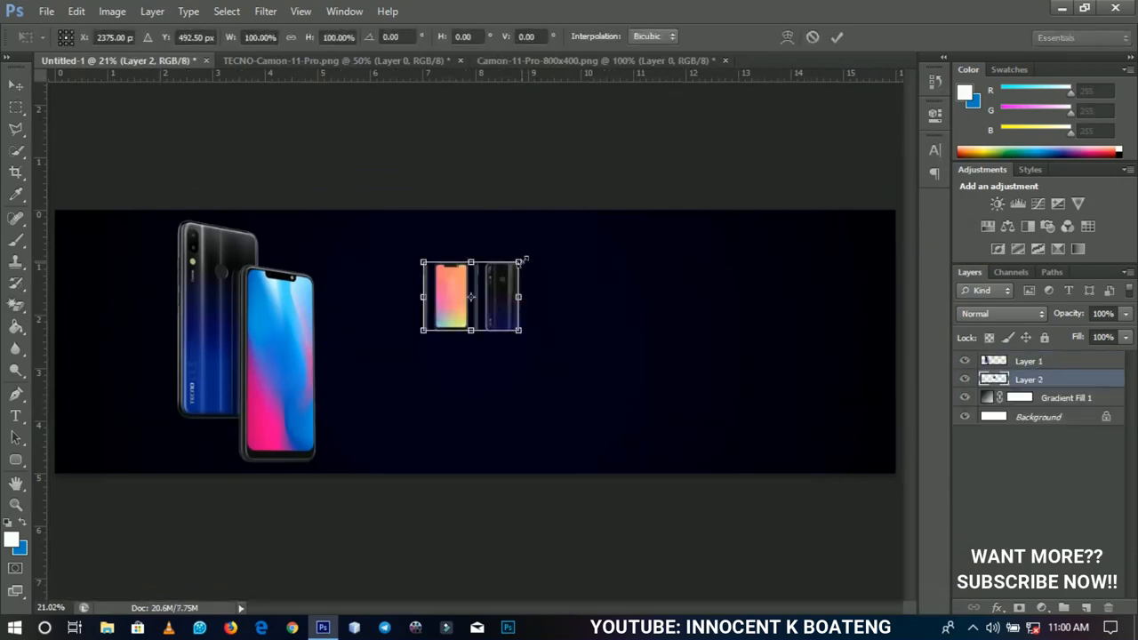
{"action": "key", "text": "Return"}
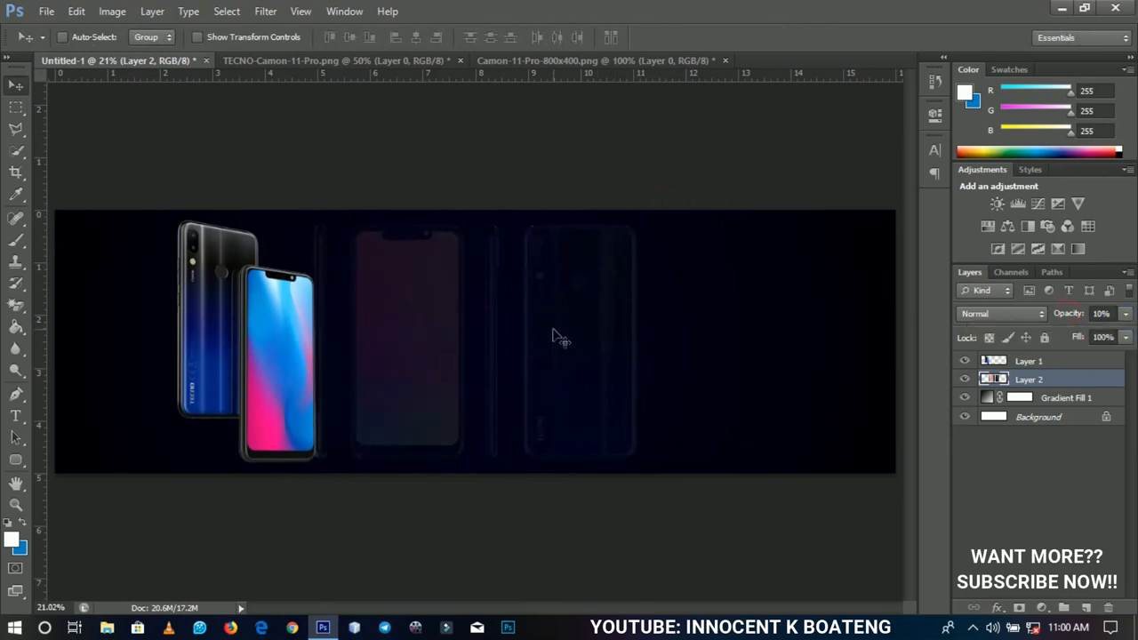
{"action": "right_click", "coordinate": [560, 337]}
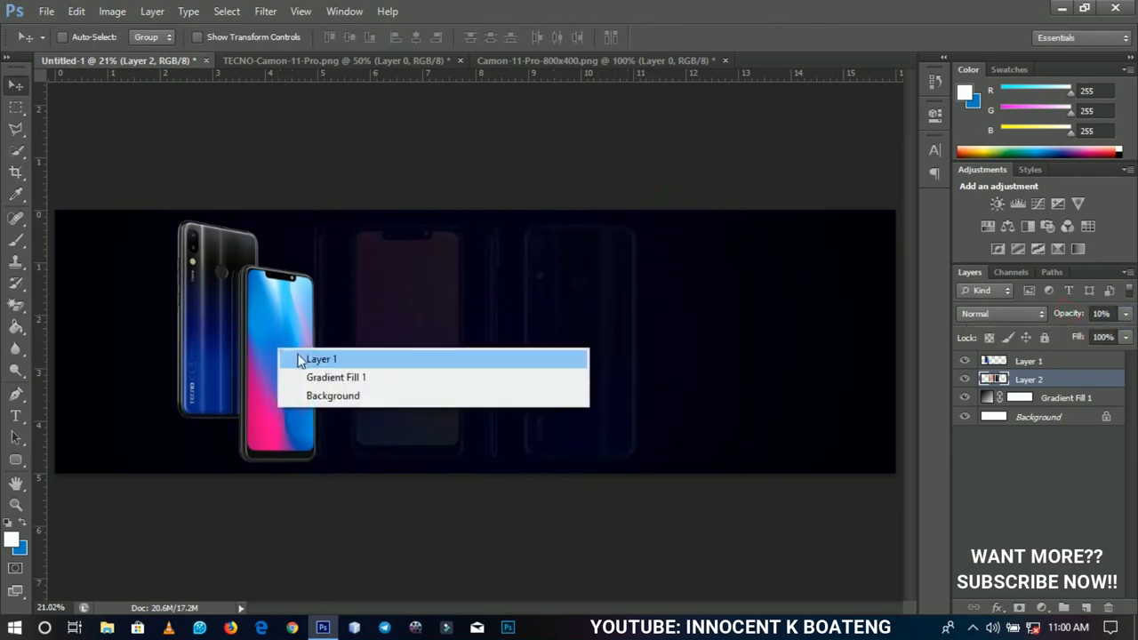
{"action": "left_click", "coordinate": [321, 360]}
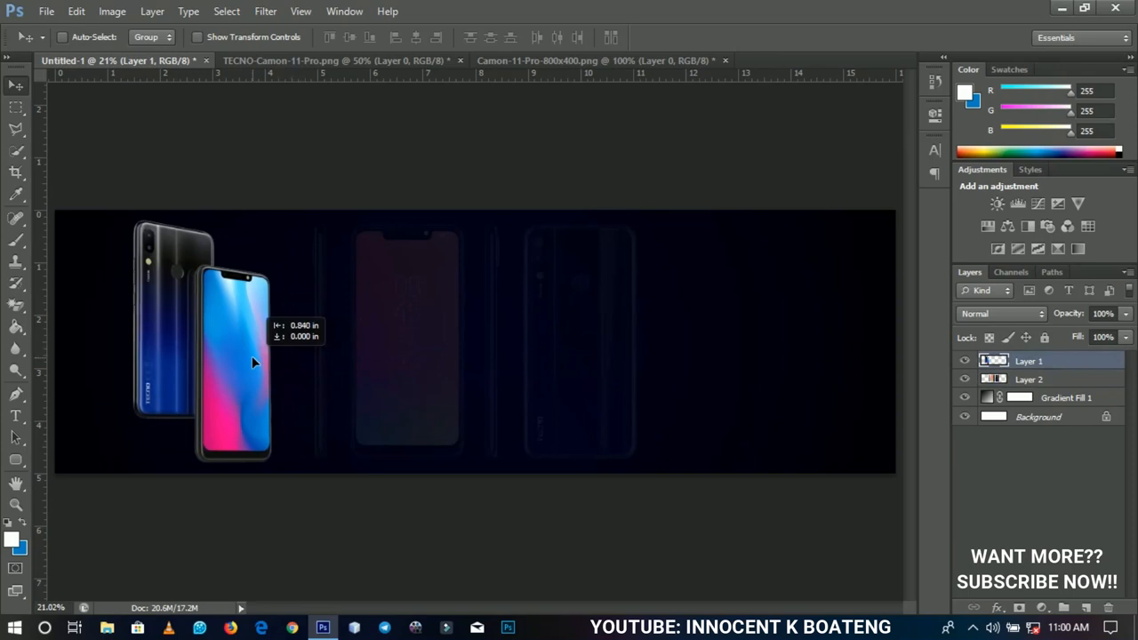
{"action": "left_click_drag", "start_coordinate": [254, 362], "coordinate": [249, 353]}
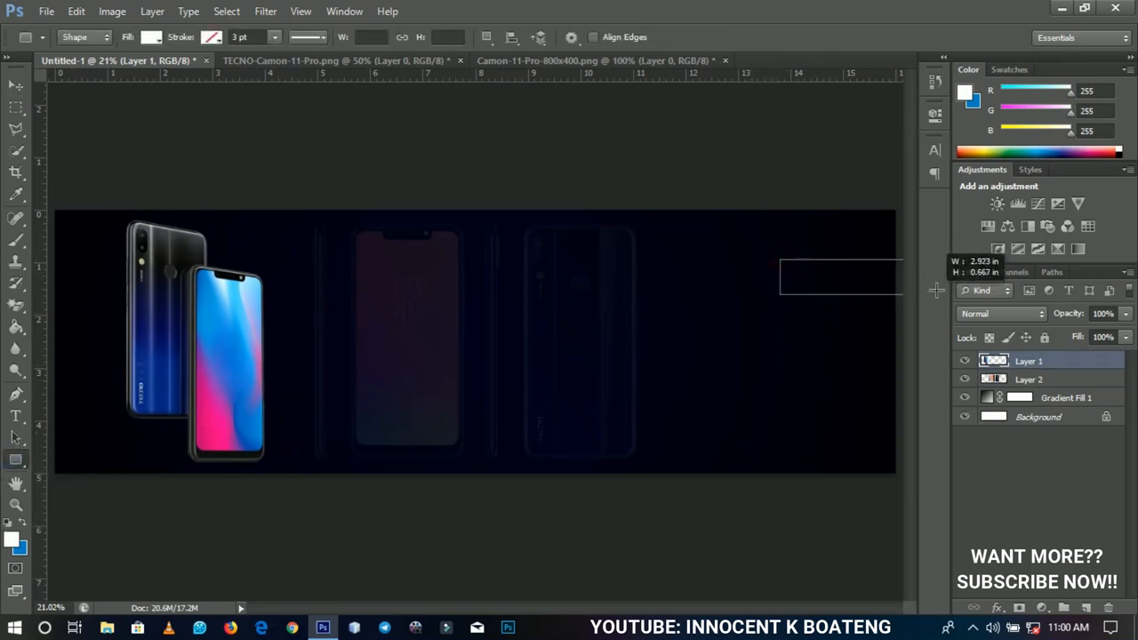
Draw a rectangle at the banner's right edge filled with light blue #3fd2fd
{"action": "left_click_drag", "start_coordinate": [781, 262], "coordinate": [898, 295]}
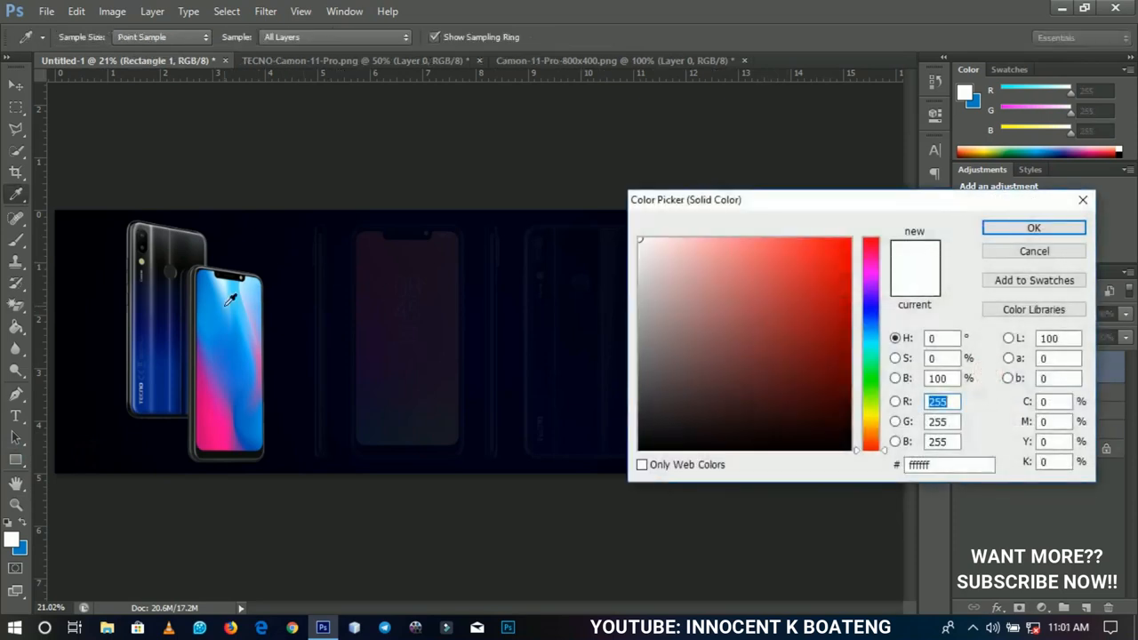
{"action": "left_click", "coordinate": [798, 240]}
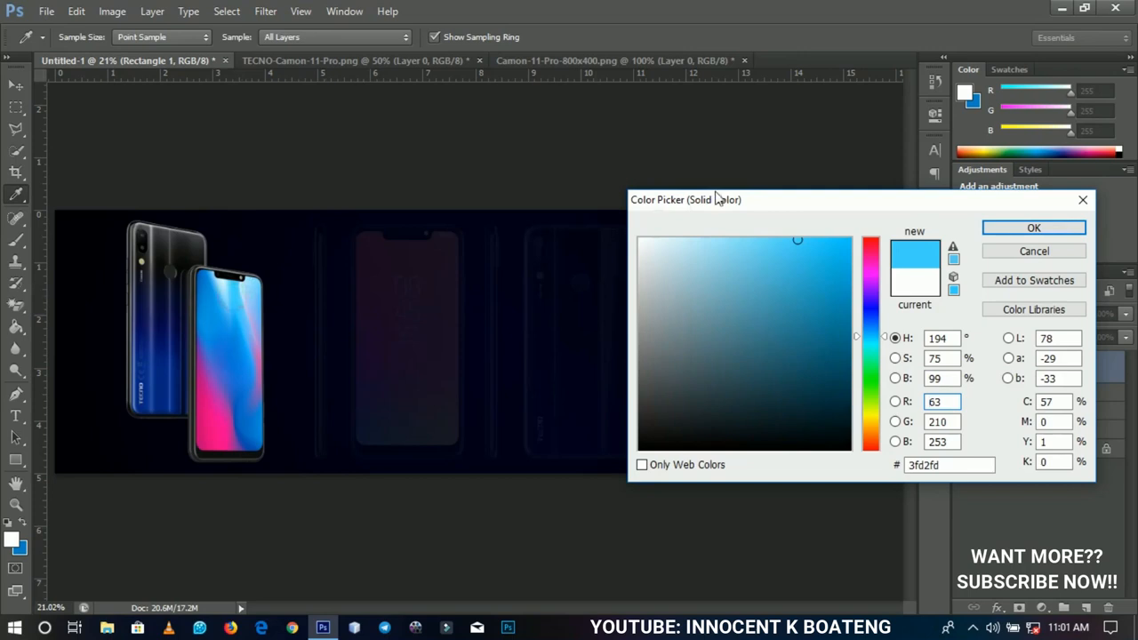
{"action": "left_click_drag", "start_coordinate": [685, 199], "coordinate": [689, 385]}
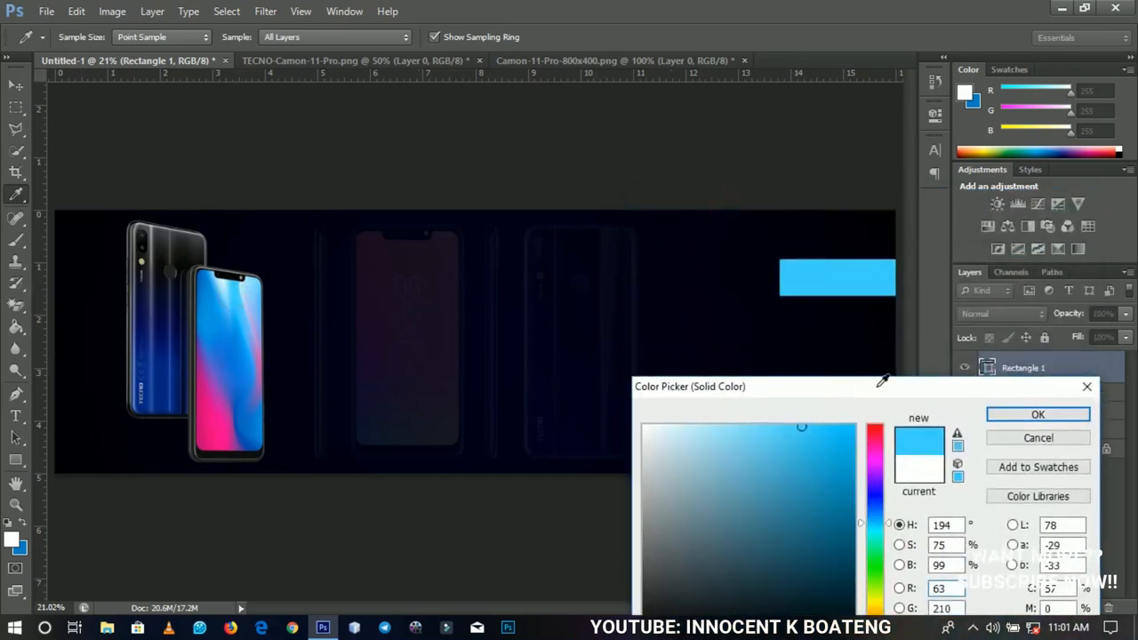
{"action": "left_click", "coordinate": [1038, 414]}
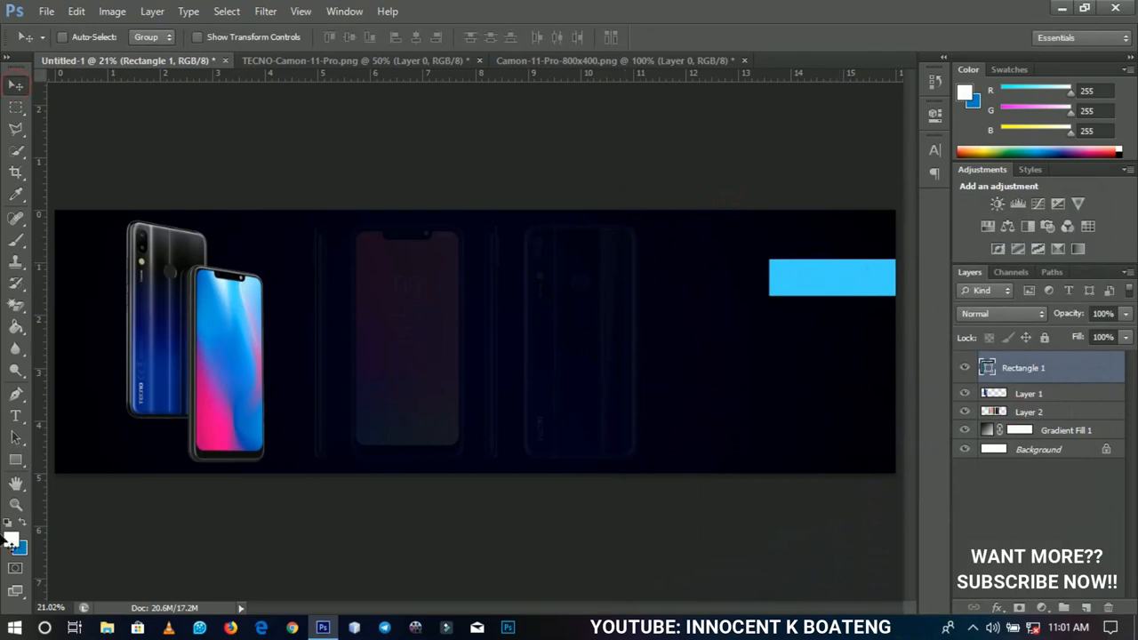
Draw a deep blue rounded rectangle button in the banner's lower right
{"action": "left_click", "coordinate": [16, 460]}
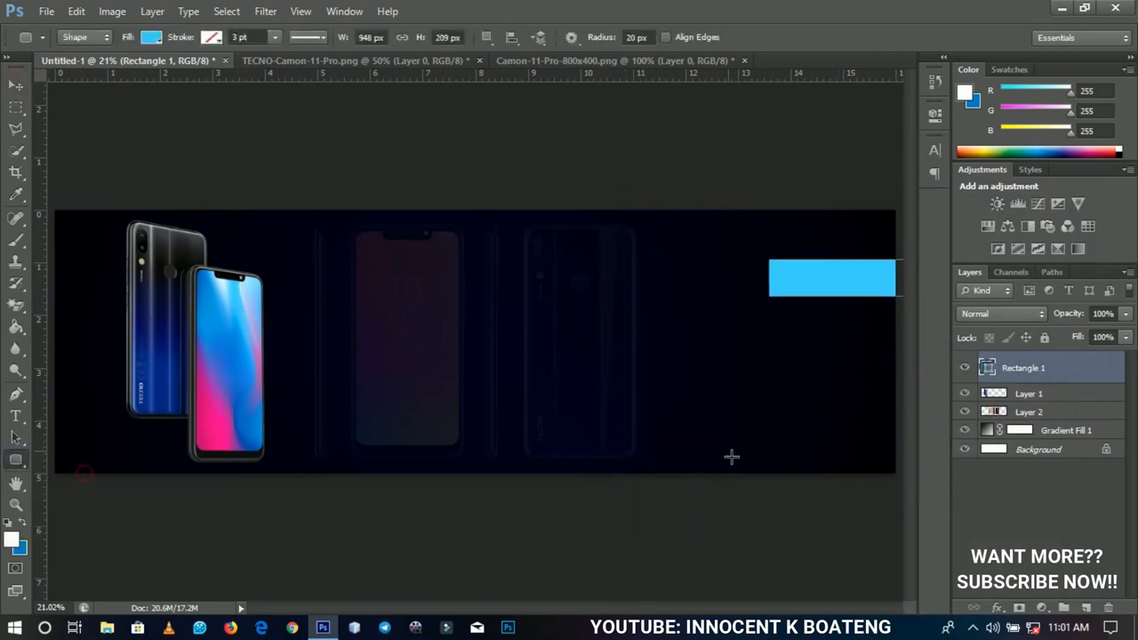
{"action": "left_click_drag", "start_coordinate": [782, 427], "coordinate": [827, 453]}
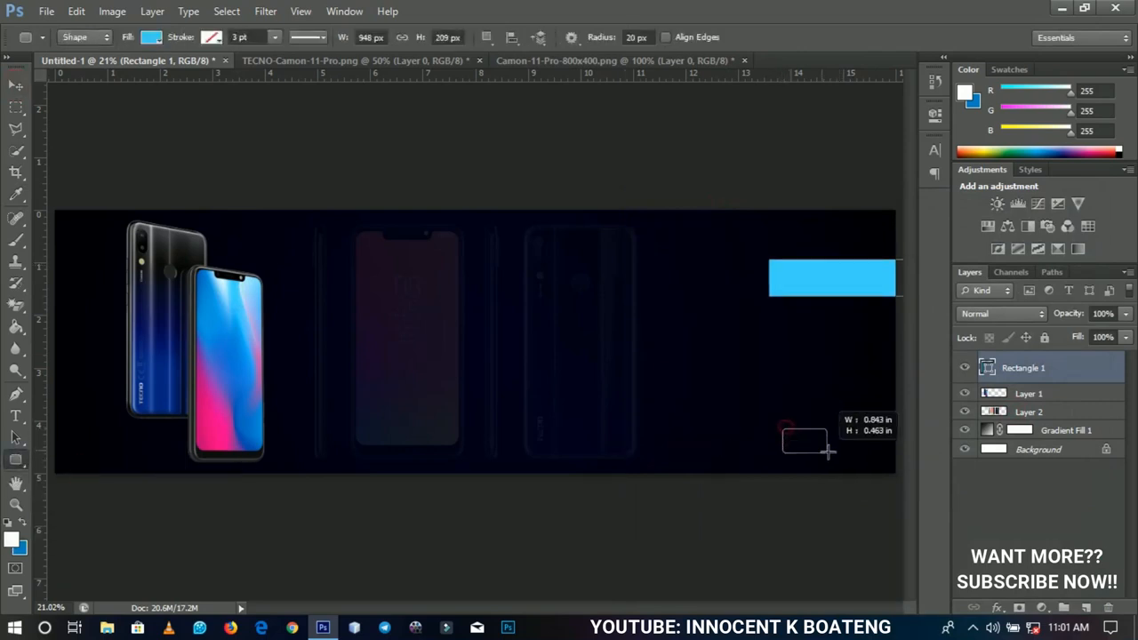
{"action": "left_click_drag", "start_coordinate": [805, 440], "coordinate": [871, 459]}
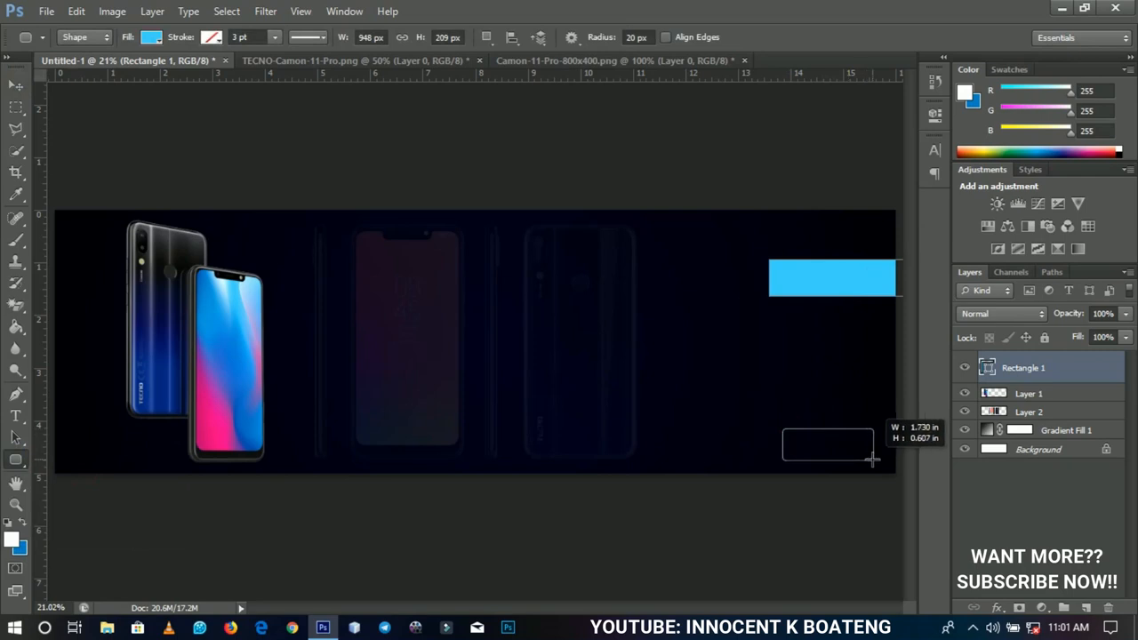
{"action": "left_click_drag", "start_coordinate": [781, 431], "coordinate": [874, 460]}
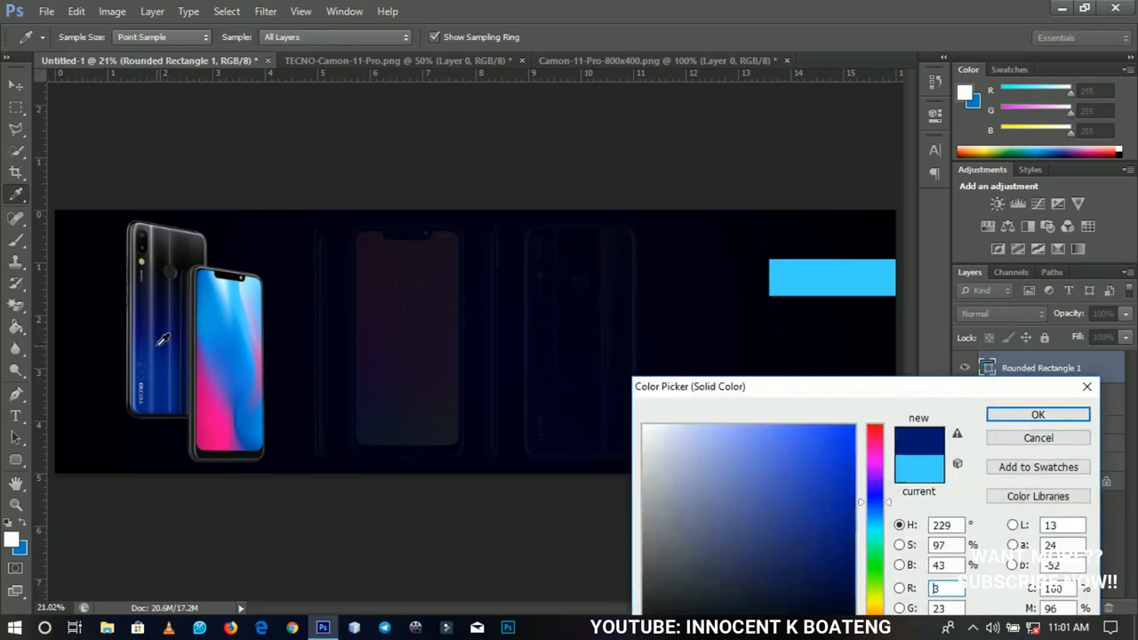
{"action": "left_click_drag", "start_coordinate": [690, 386], "coordinate": [707, 437]}
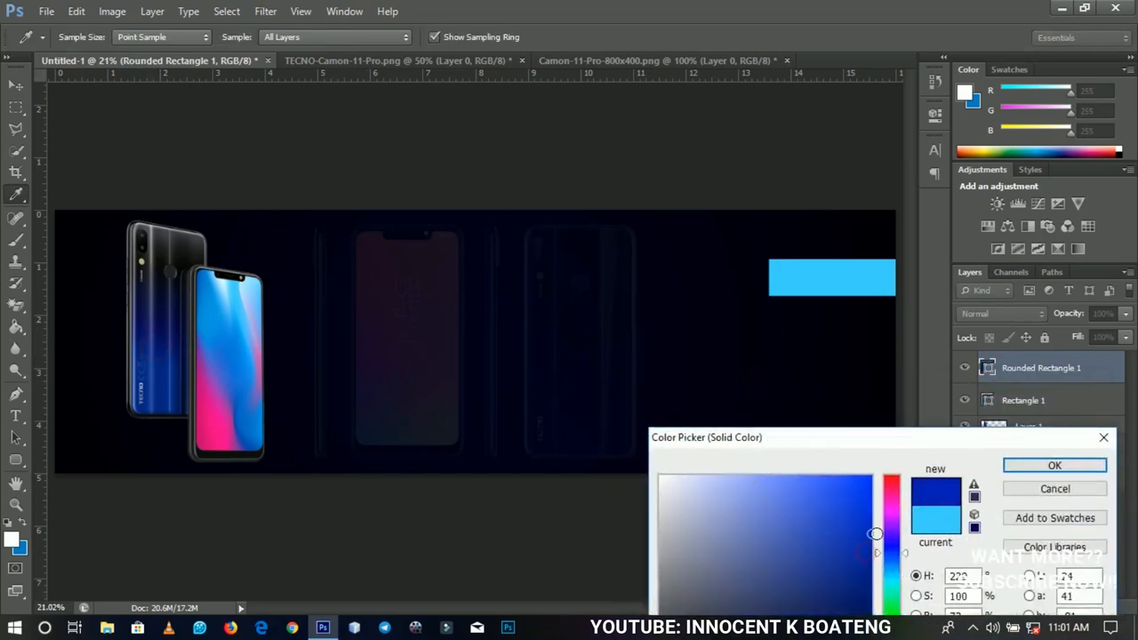
{"action": "left_click_drag", "start_coordinate": [707, 437], "coordinate": [698, 507]}
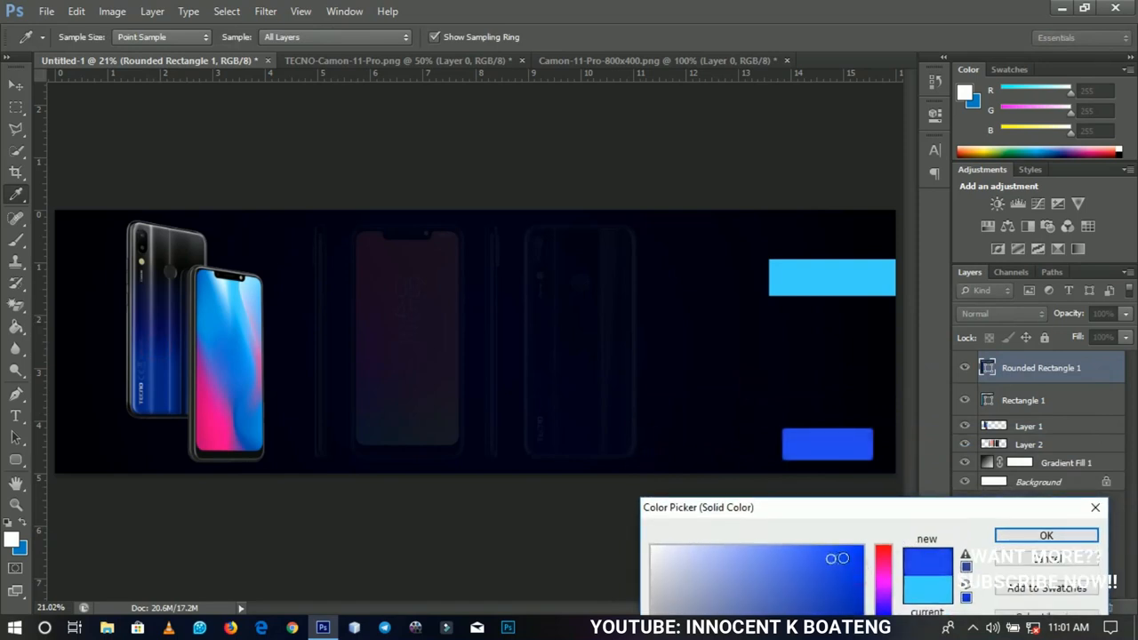
{"action": "left_click", "coordinate": [858, 553]}
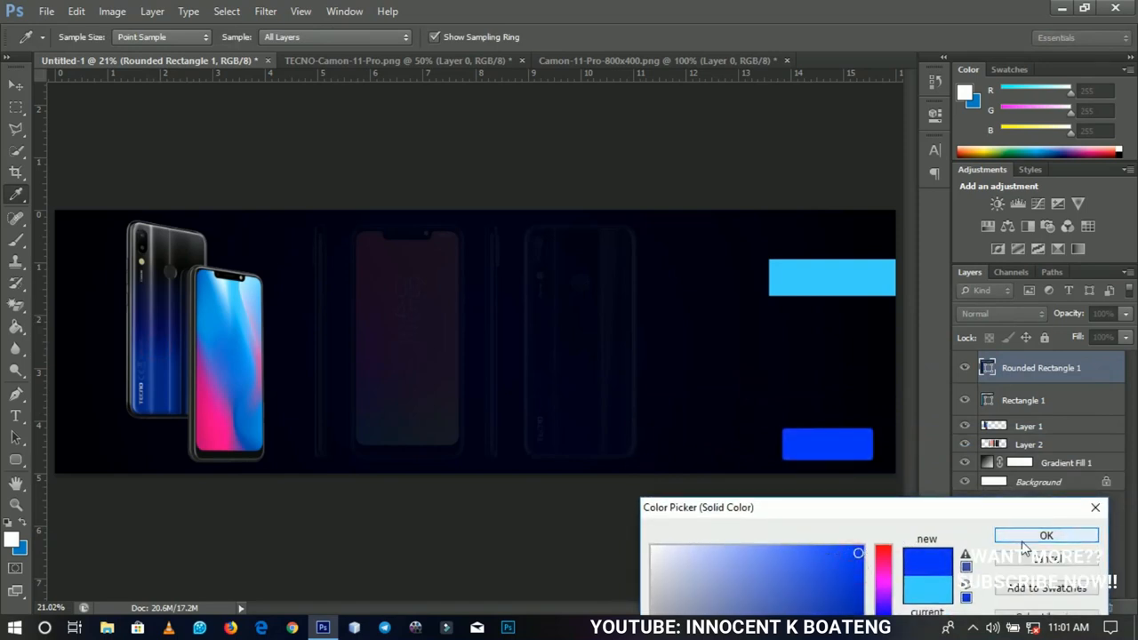
{"action": "left_click", "coordinate": [1047, 534]}
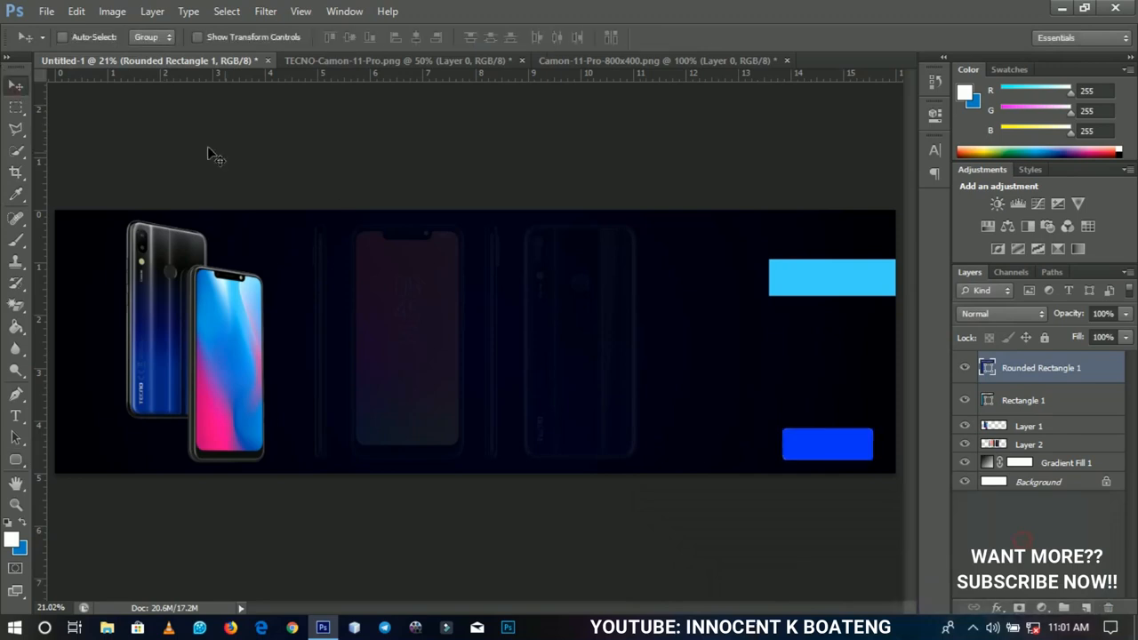
{"action": "mouse_move", "coordinate": [1072, 398]}
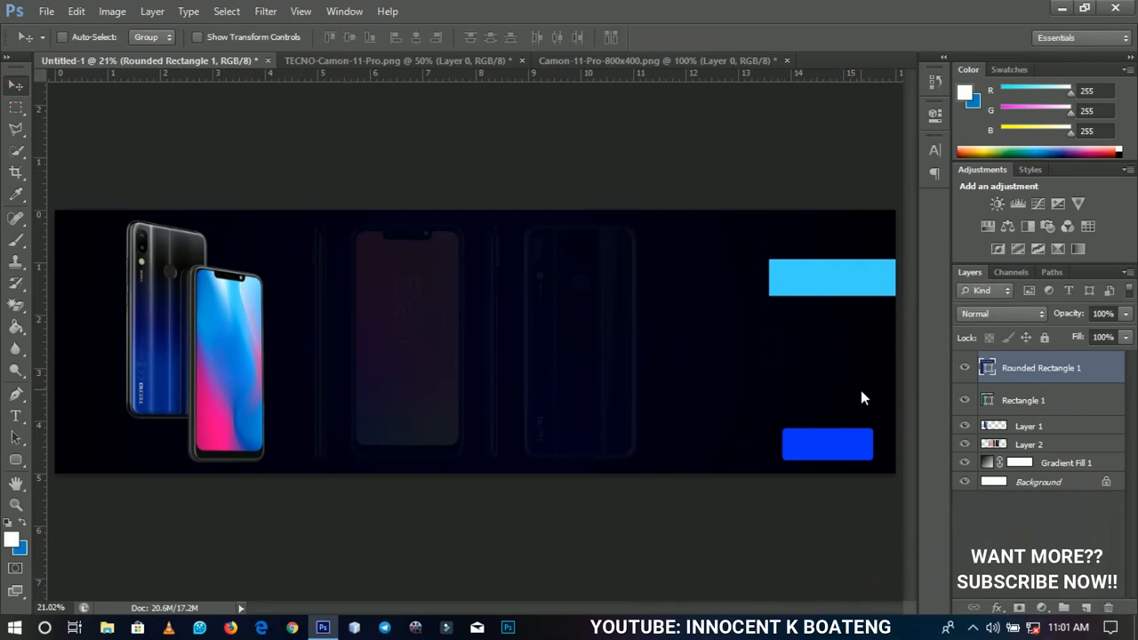
{"action": "mouse_move", "coordinate": [831, 390]}
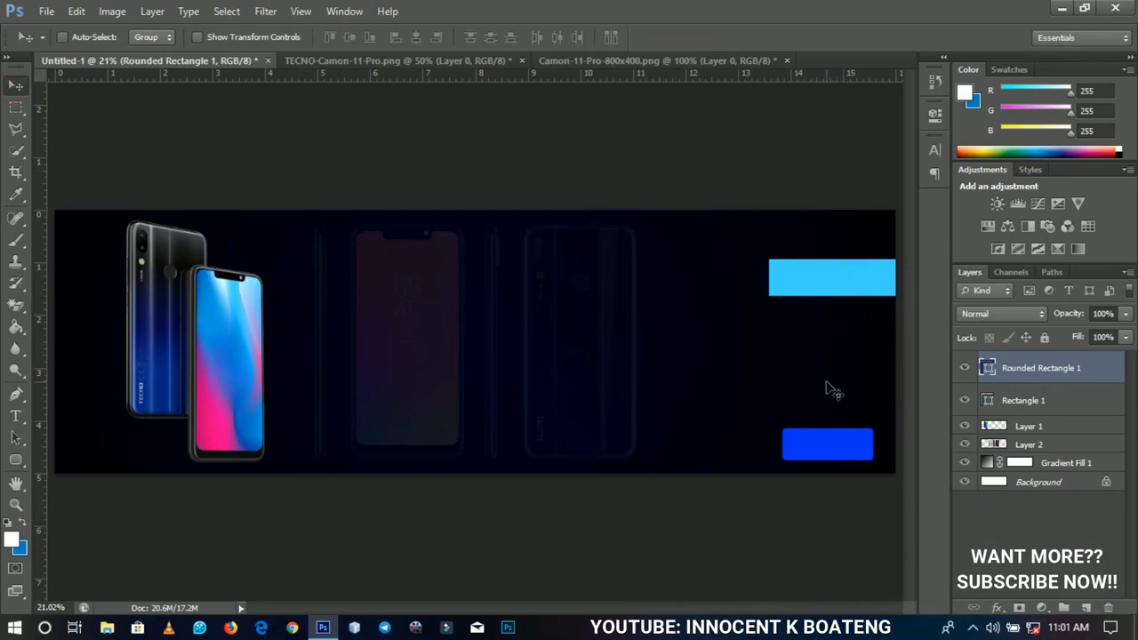
{"action": "mouse_move", "coordinate": [280, 364]}
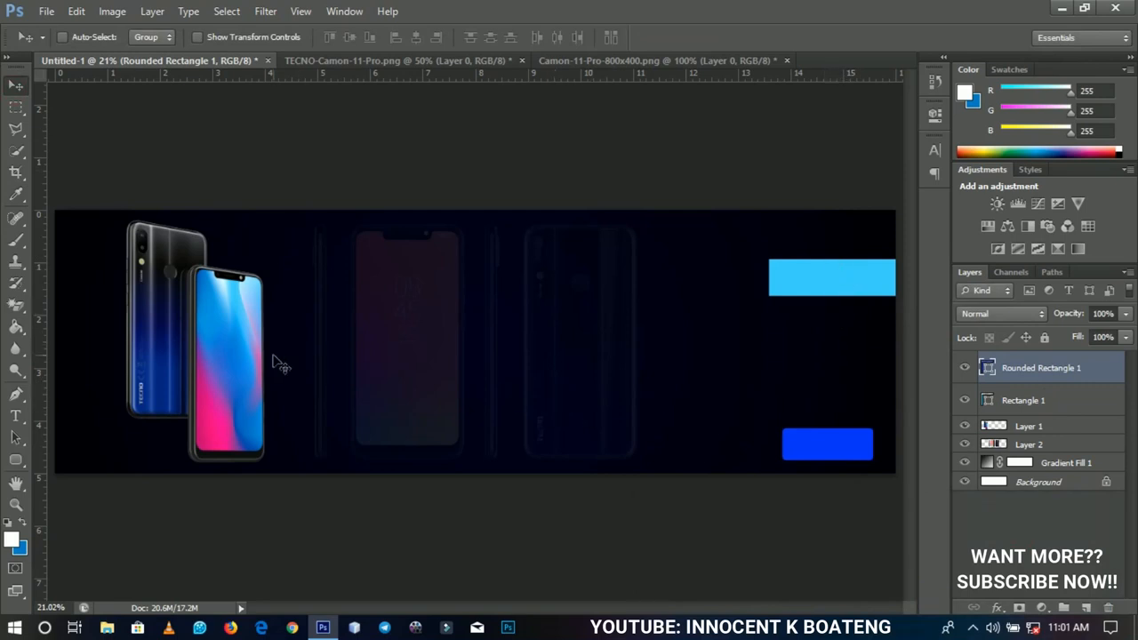
Type 'CAMON 11 PRO' in Akrobat Bold and enlarge it with Free Transform
{"action": "left_click", "coordinate": [15, 416]}
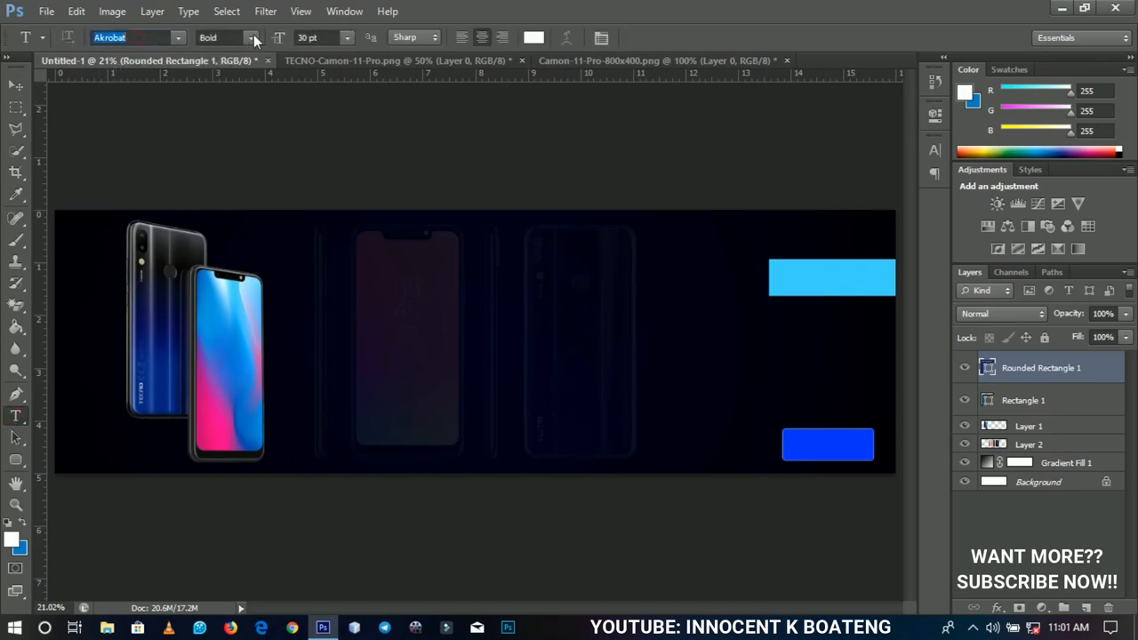
{"action": "left_click", "coordinate": [252, 38]}
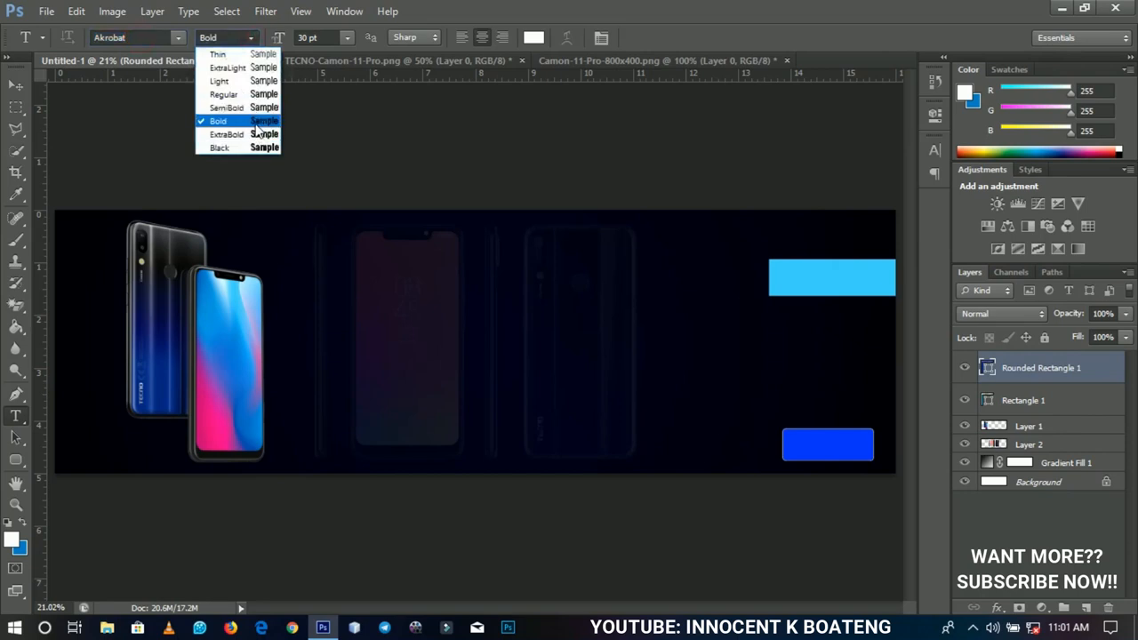
{"action": "left_click", "coordinate": [218, 121]}
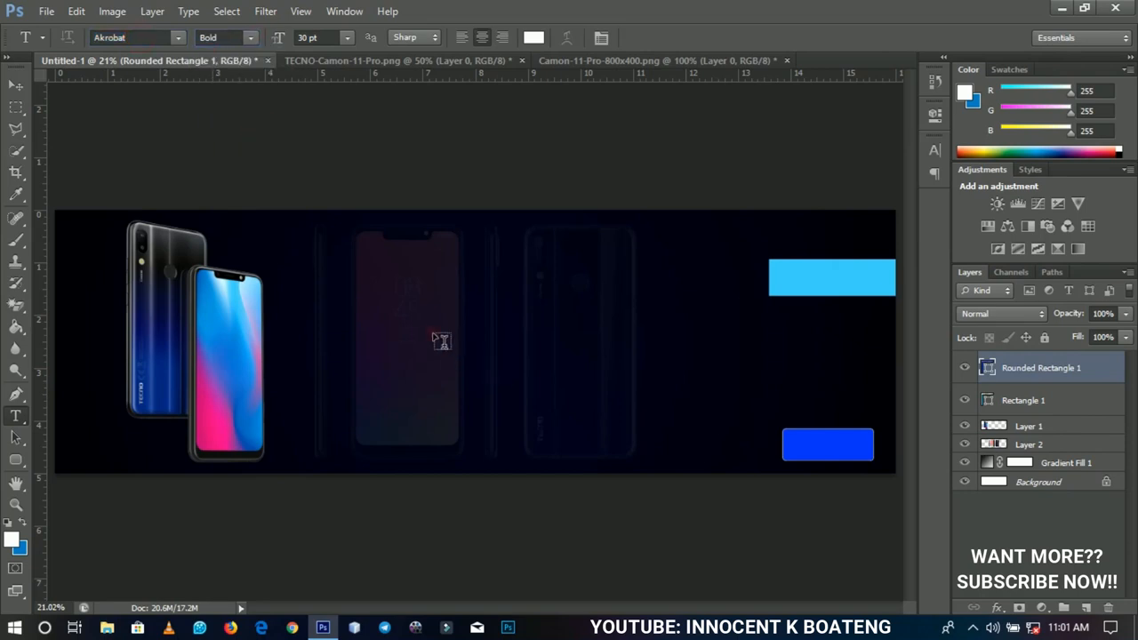
{"action": "type", "text": "CAMON 11 PRO"}
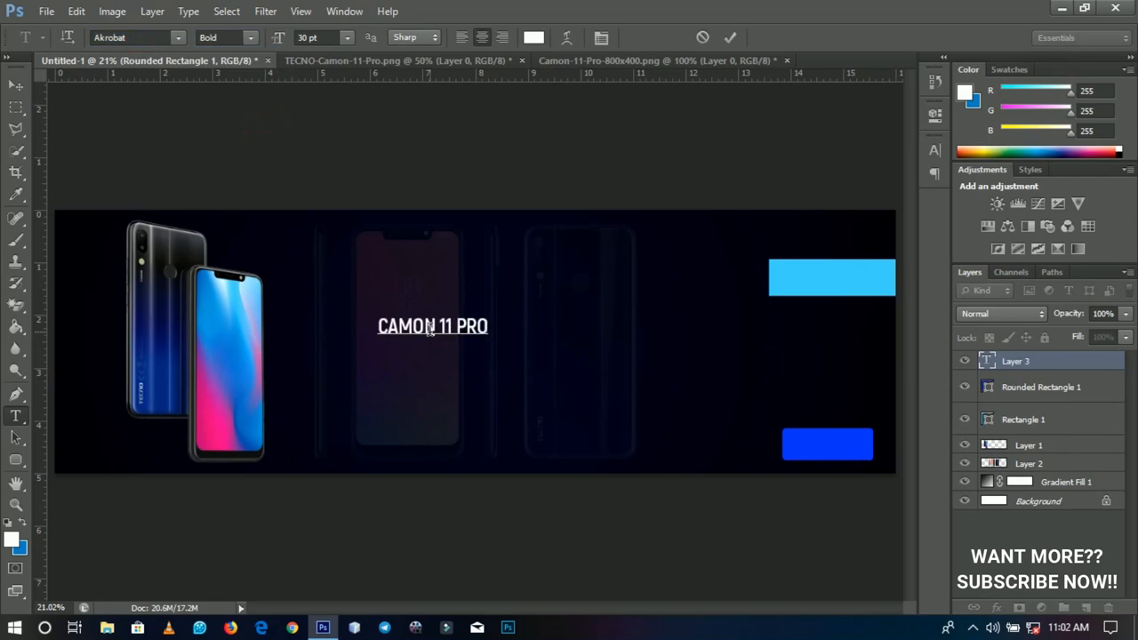
{"action": "left_click", "coordinate": [252, 37]}
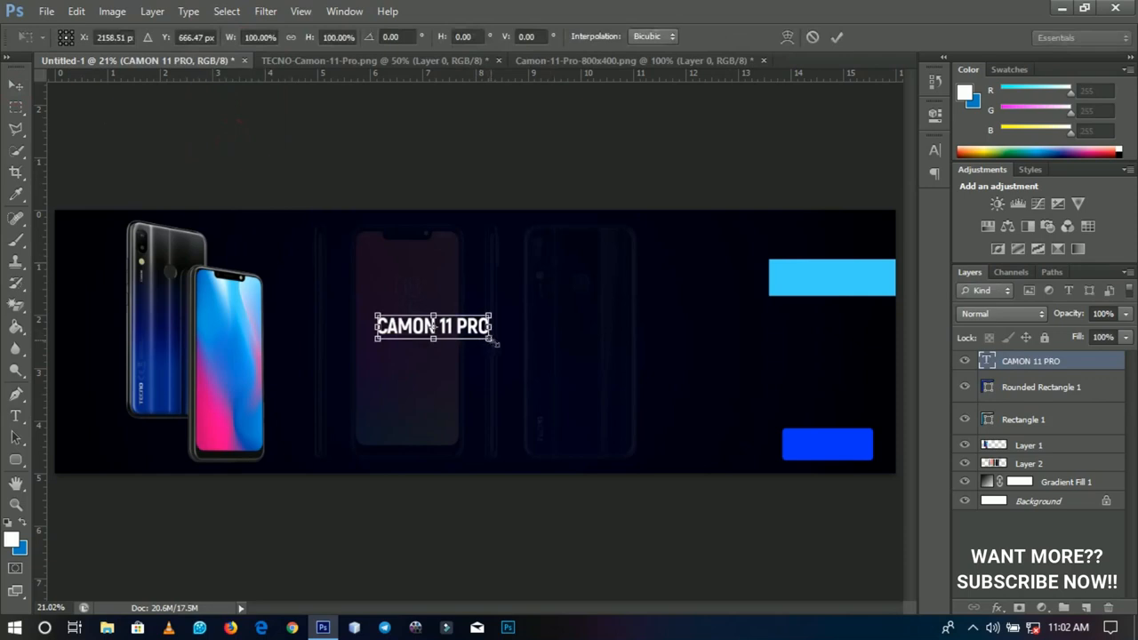
{"action": "left_click_drag", "start_coordinate": [498, 340], "coordinate": [632, 371]}
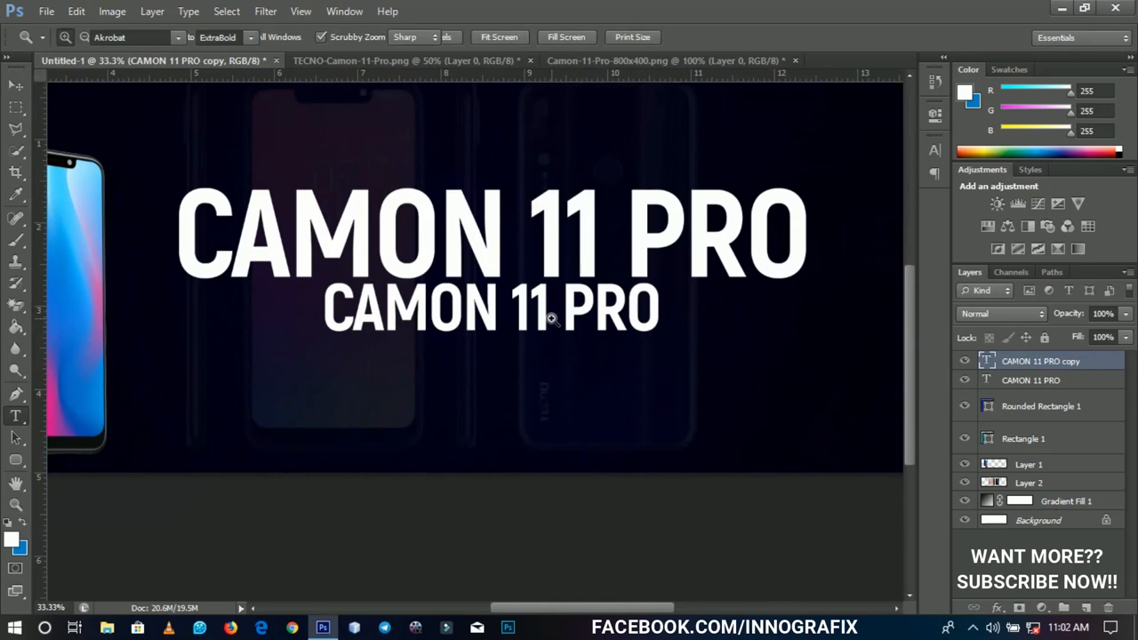
Retype the duplicate in SemiBold as '6GB RAM | 64GB ROM | 24MP AI CAMERA | 3750mAh'
{"action": "double_click", "coordinate": [489, 309]}
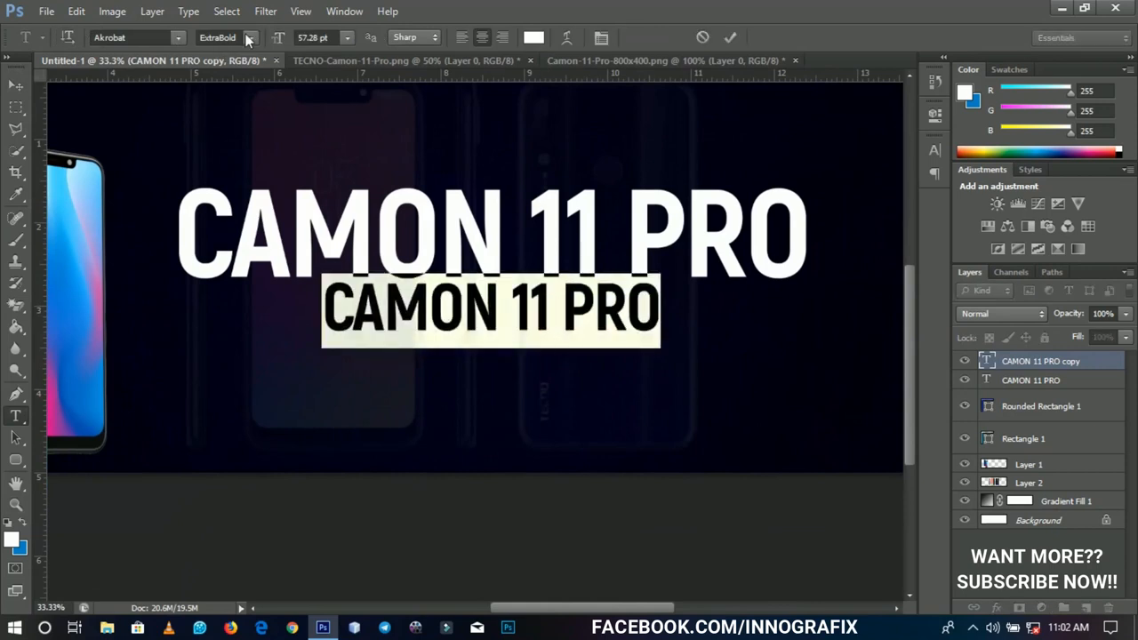
{"action": "left_click", "coordinate": [251, 38]}
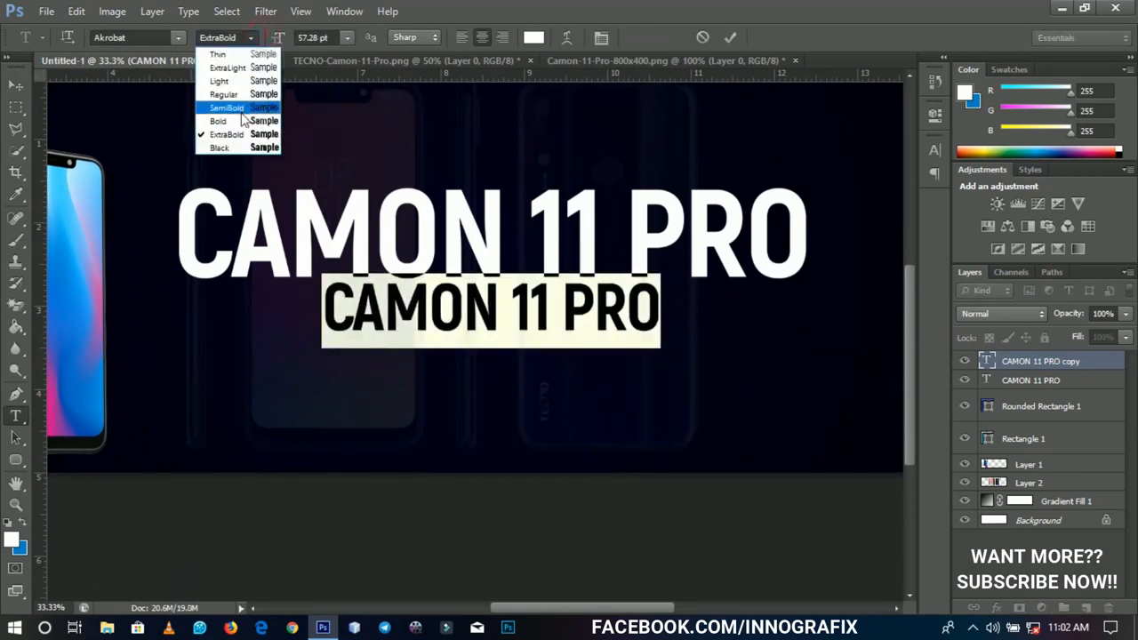
{"action": "left_click", "coordinate": [225, 107]}
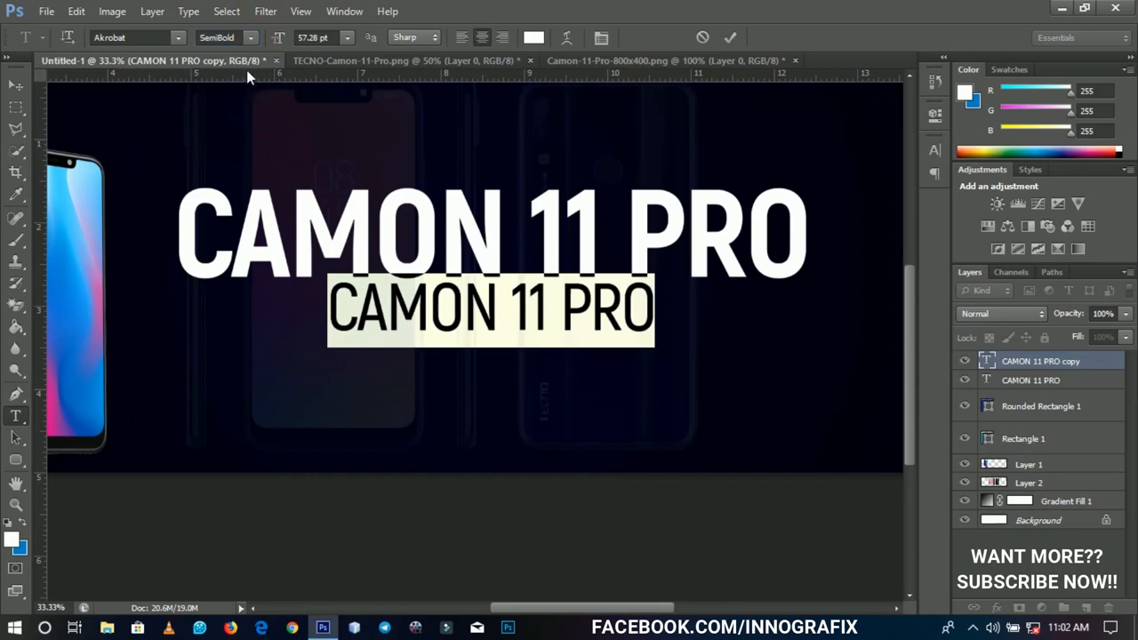
{"action": "mouse_move", "coordinate": [493, 302]}
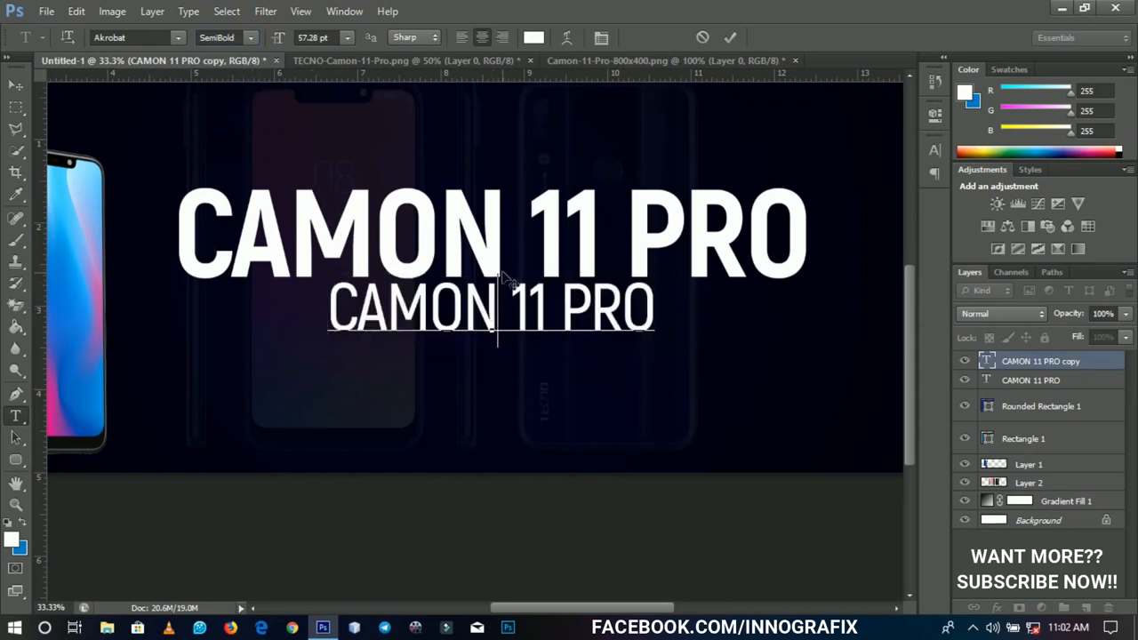
{"action": "type", "text": "6GB"}
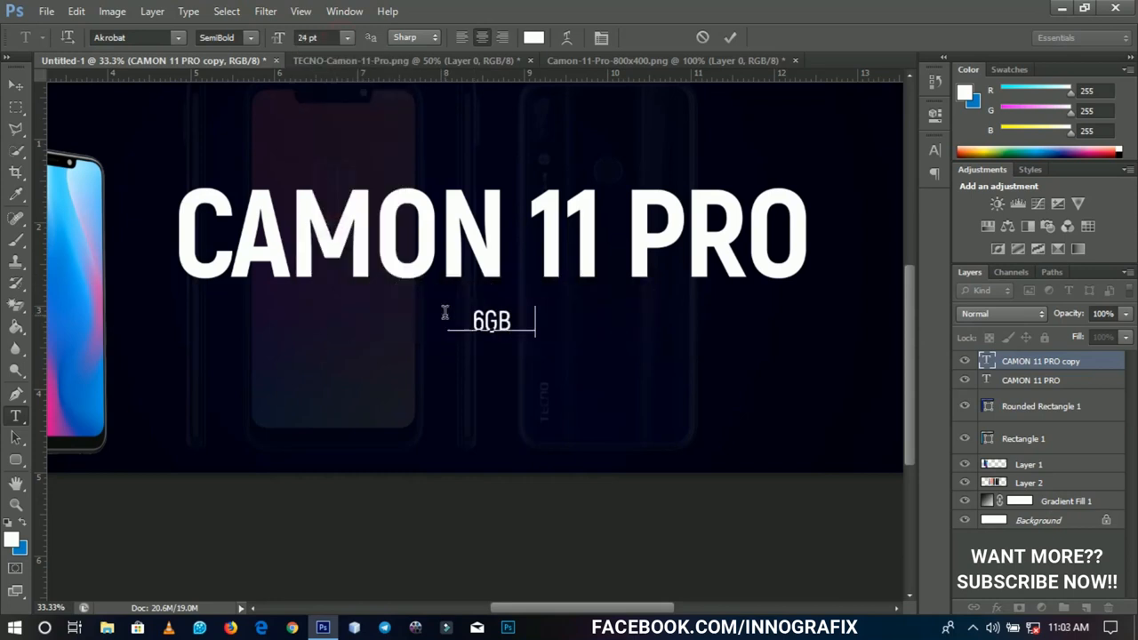
{"action": "type", "text": "RAM | 64GB ROM | 24MP AI |"}
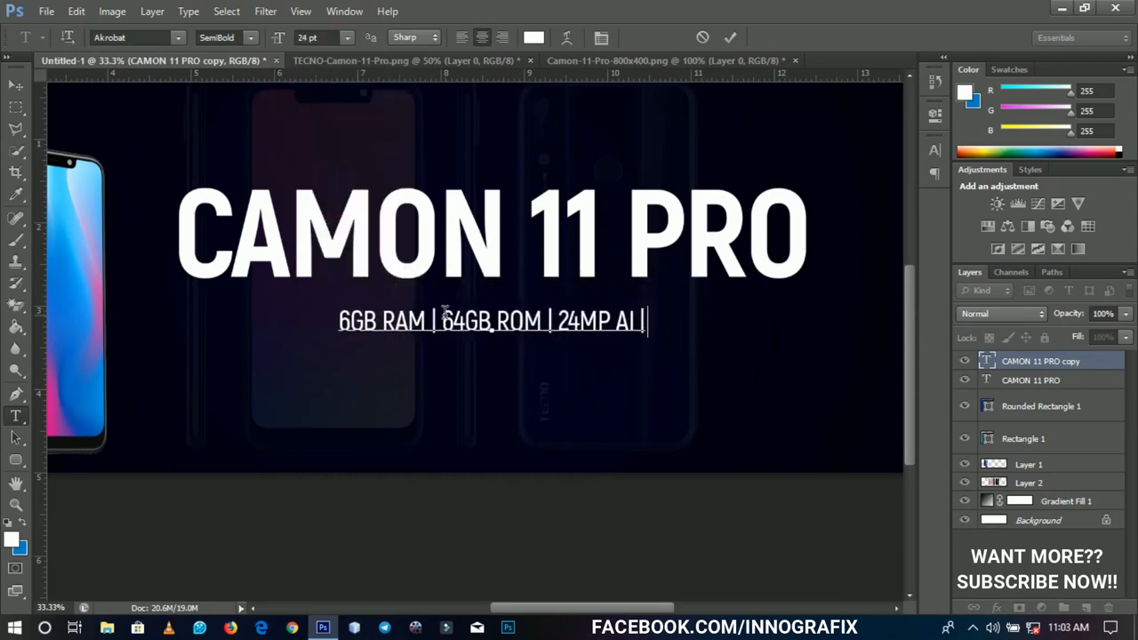
{"action": "type", "text": "CAMERA | 2750mAh"}
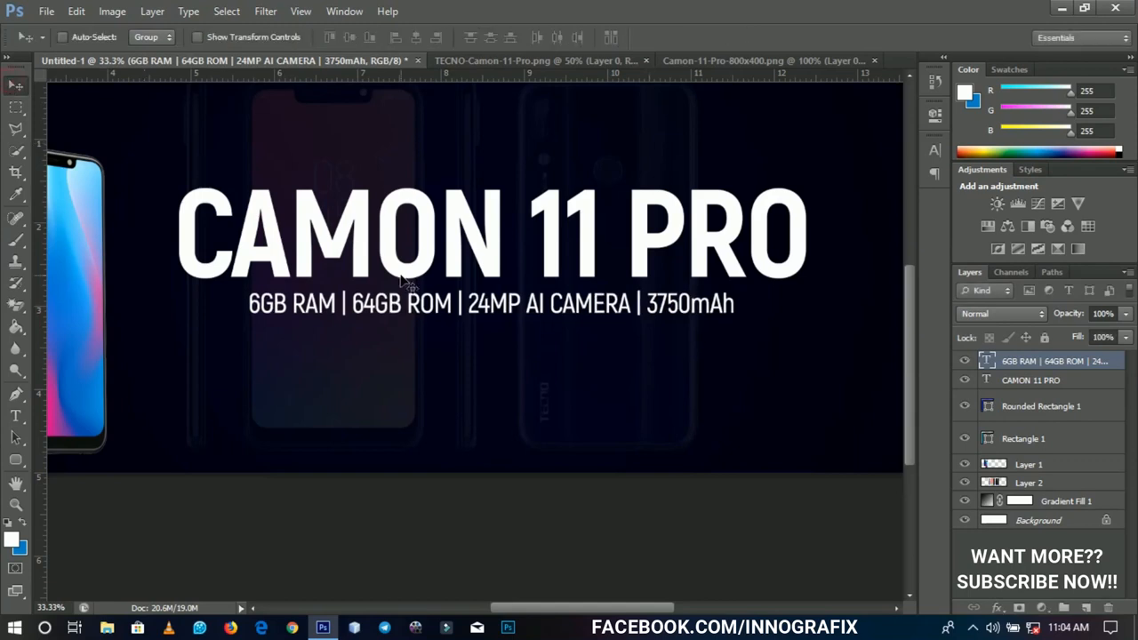
{"action": "mouse_move", "coordinate": [409, 311]}
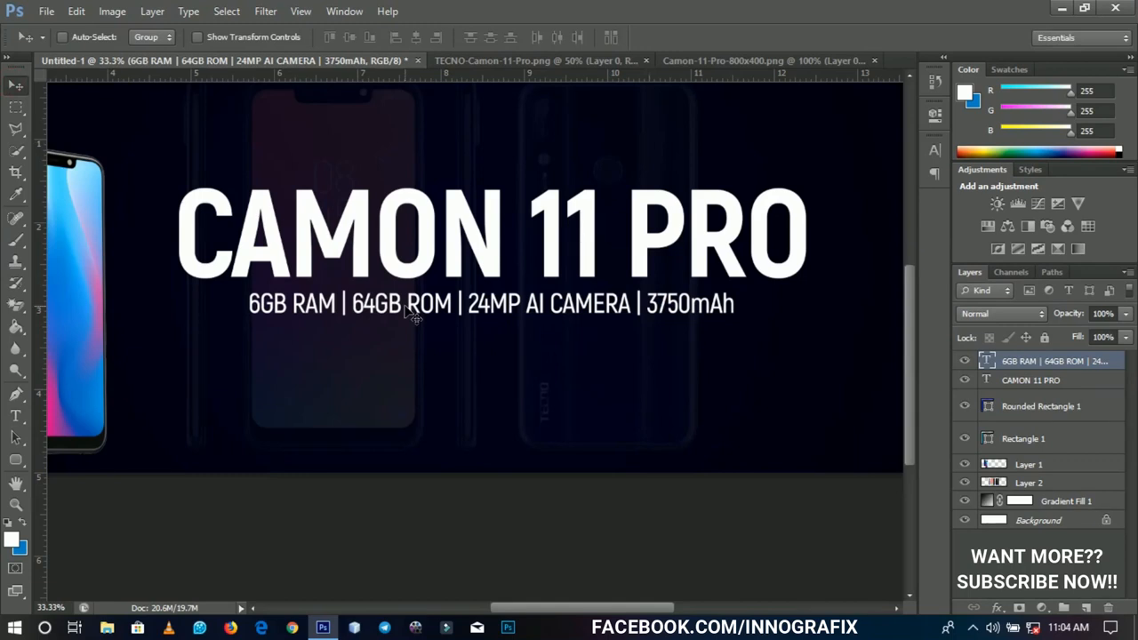
{"action": "mouse_move", "coordinate": [473, 391]}
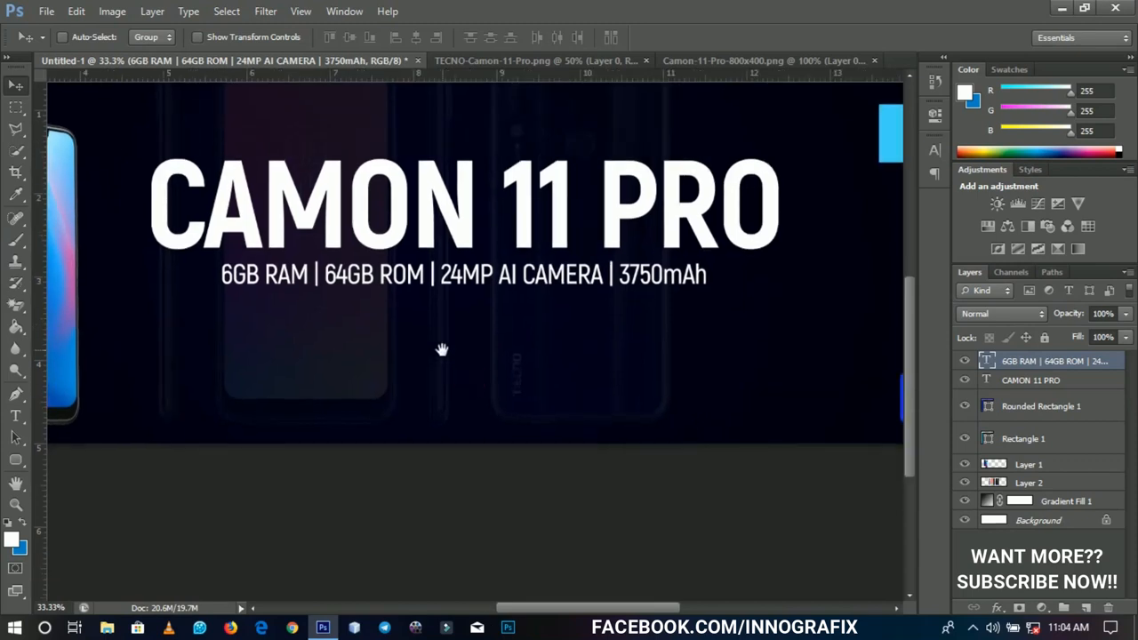
{"action": "mouse_move", "coordinate": [64, 360]}
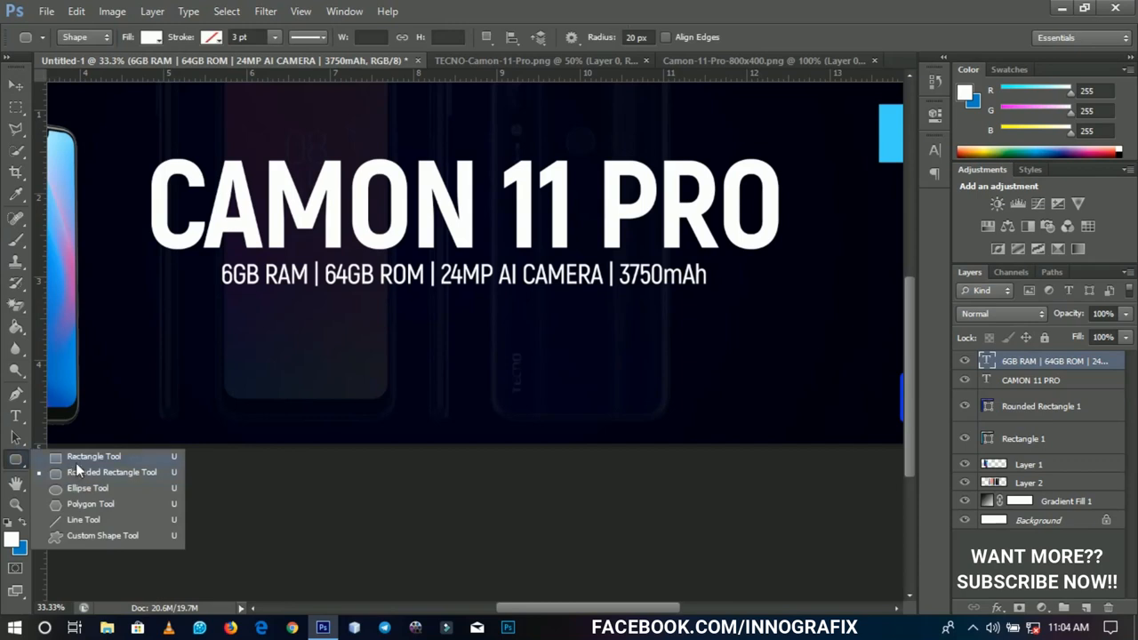
Frame the specs line with a no-fill rounded rectangle with a white 3 pt stroke
{"action": "left_click", "coordinate": [95, 472]}
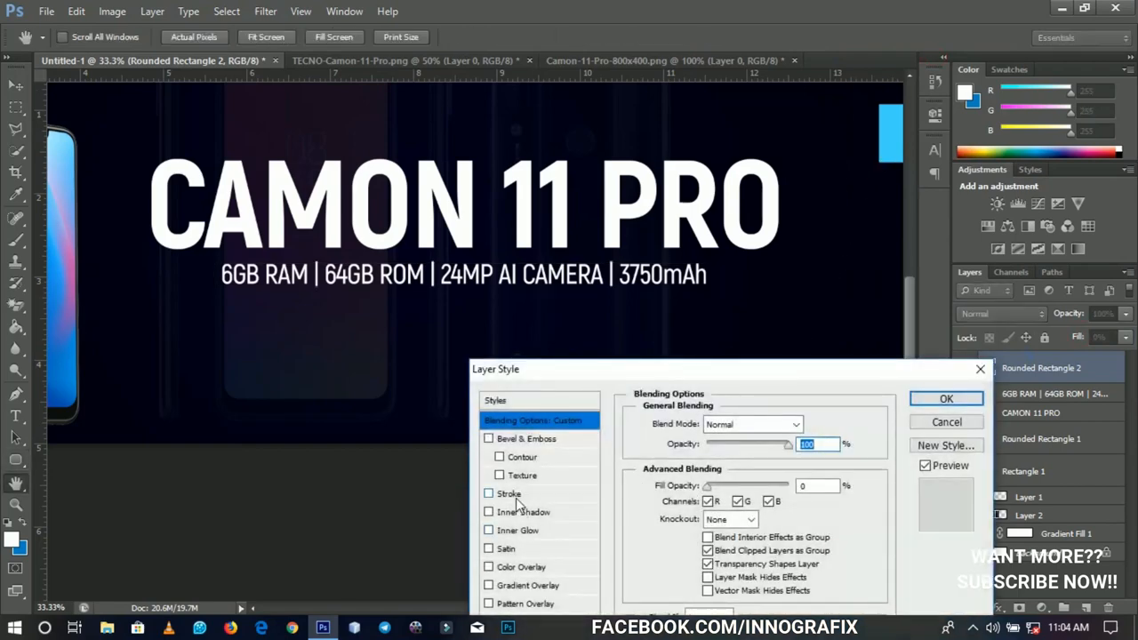
{"action": "left_click", "coordinate": [510, 494]}
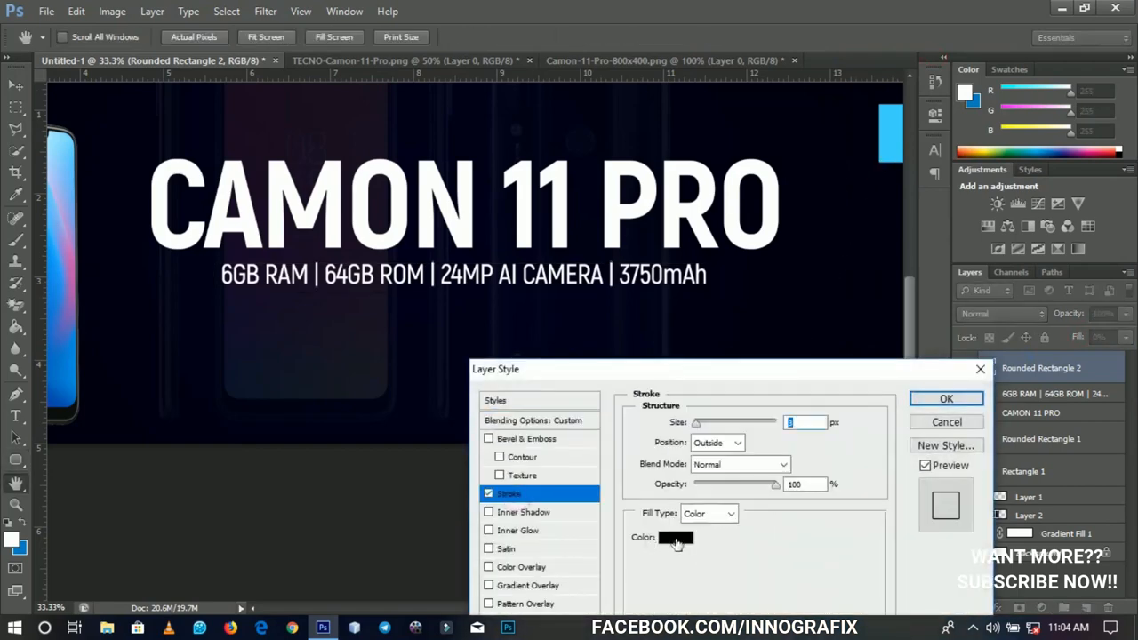
{"action": "left_click", "coordinate": [675, 537]}
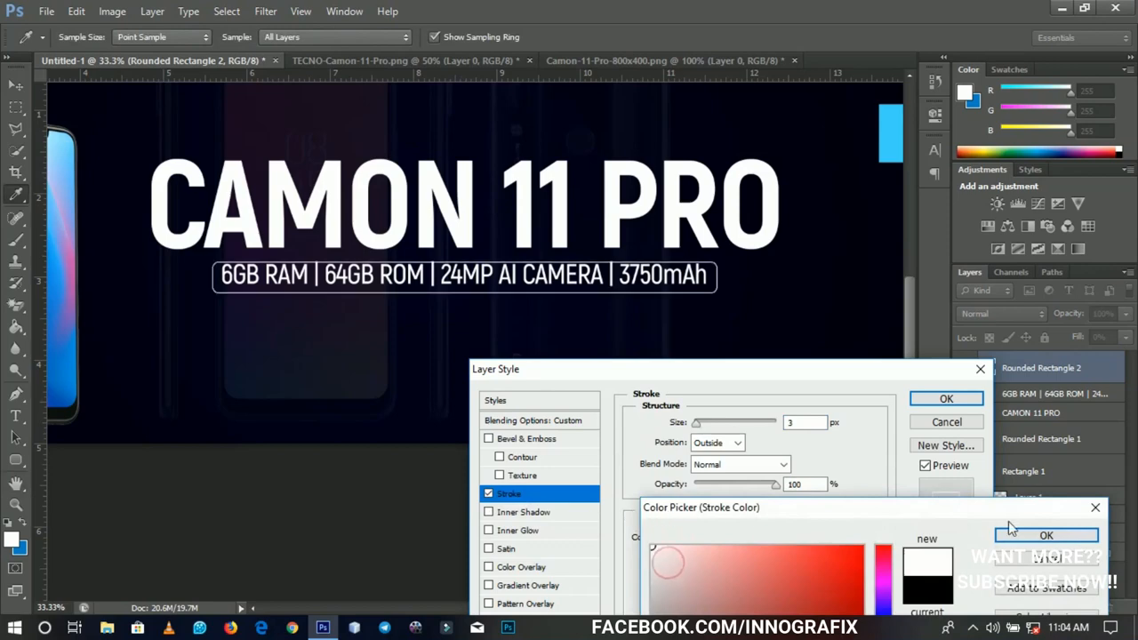
{"action": "left_click", "coordinate": [1047, 535]}
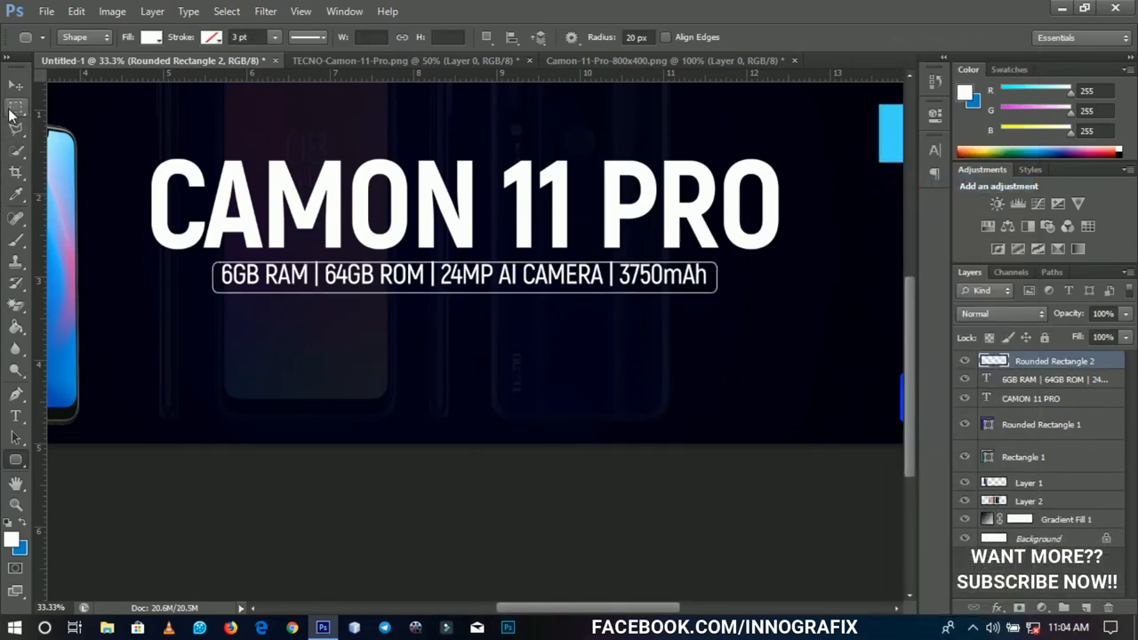
Marquee-select and cut the middle of the spec outline's top and bottom edges
{"action": "left_click", "coordinate": [15, 106]}
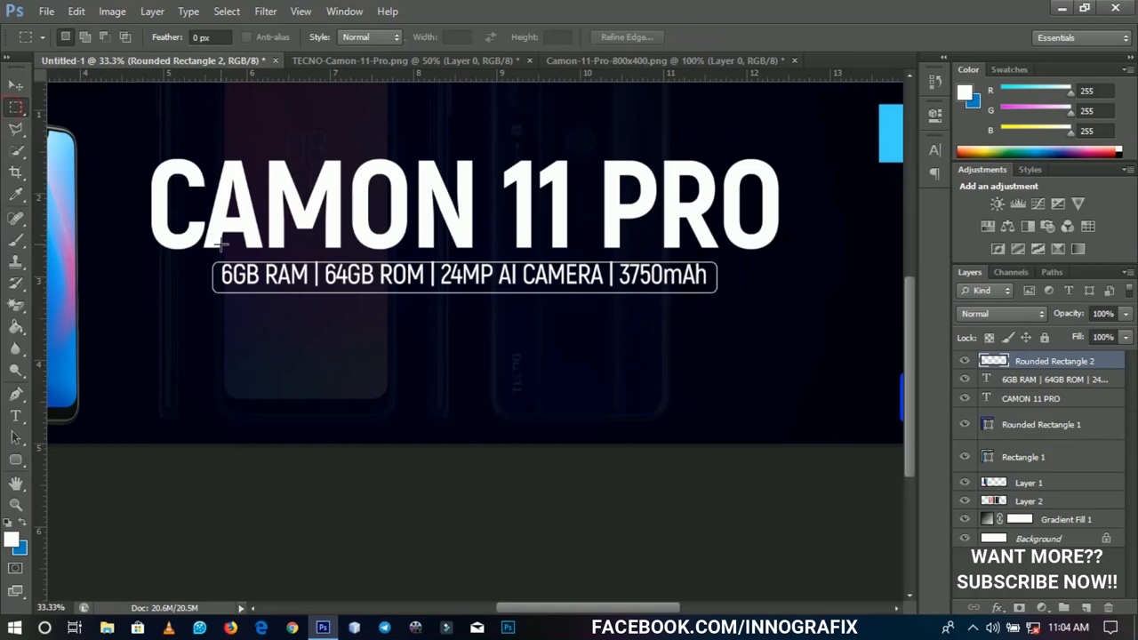
{"action": "left_click_drag", "start_coordinate": [221, 242], "coordinate": [708, 336]}
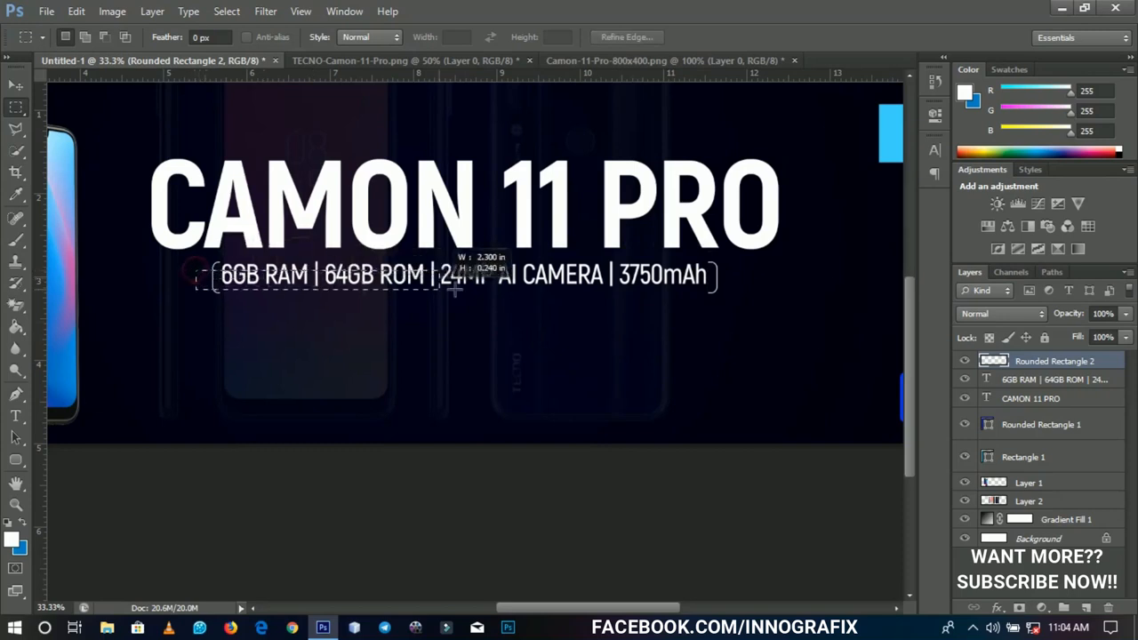
{"action": "left_click_drag", "start_coordinate": [454, 289], "coordinate": [742, 283]}
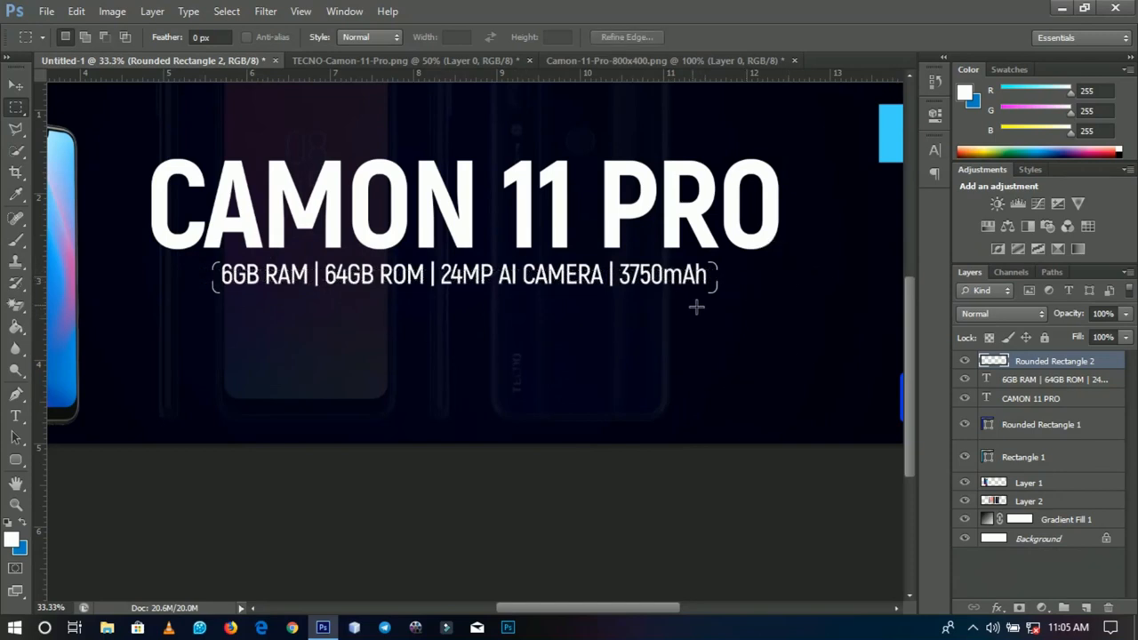
{"action": "right_click", "coordinate": [693, 307]}
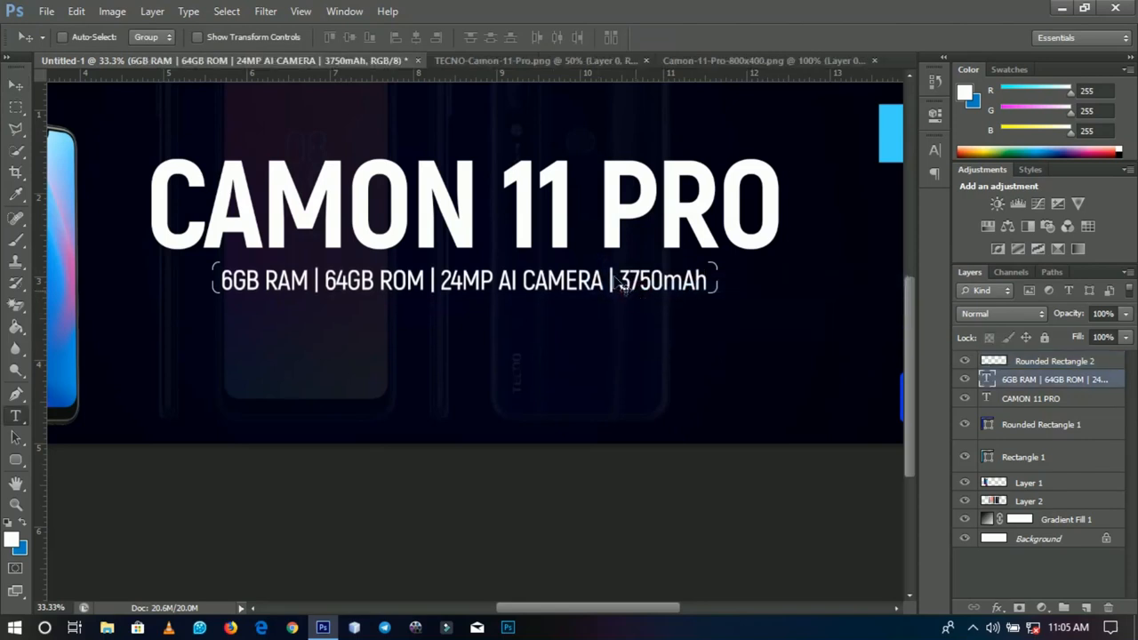
Recolour the spec text light blue and zoom out to view the whole banner
{"action": "double_click", "coordinate": [463, 281]}
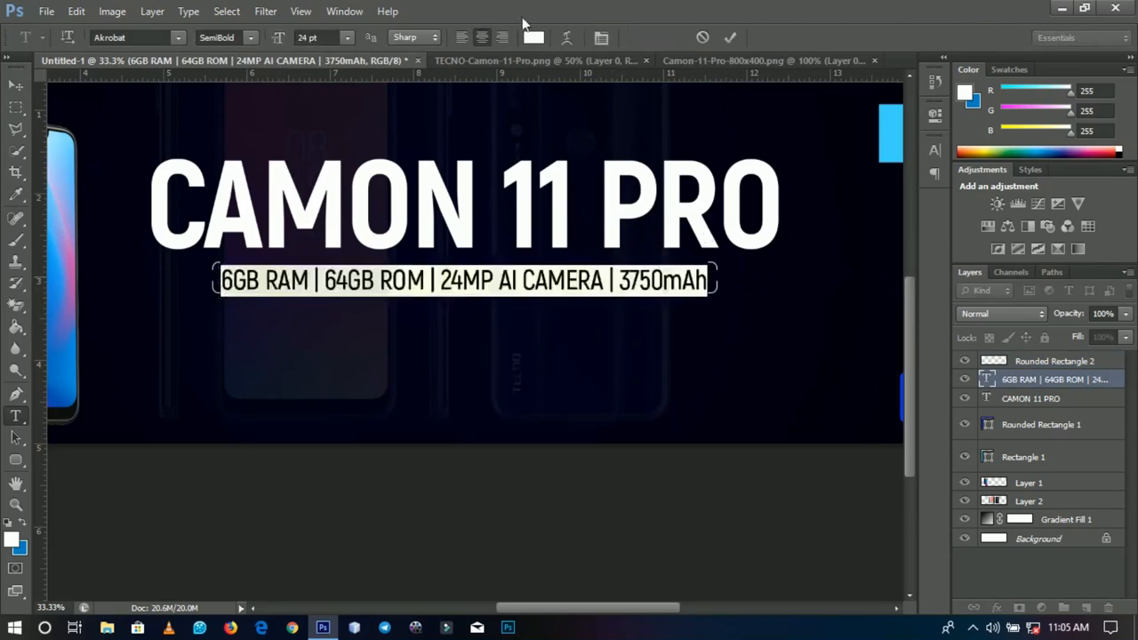
{"action": "left_click", "coordinate": [533, 37]}
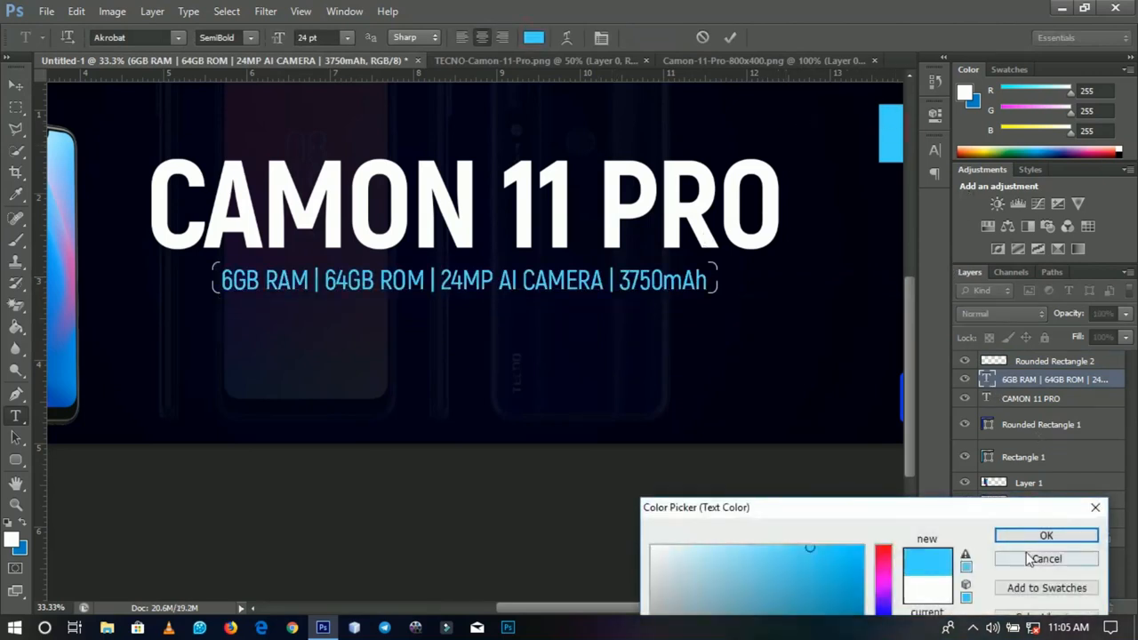
{"action": "left_click", "coordinate": [1047, 535]}
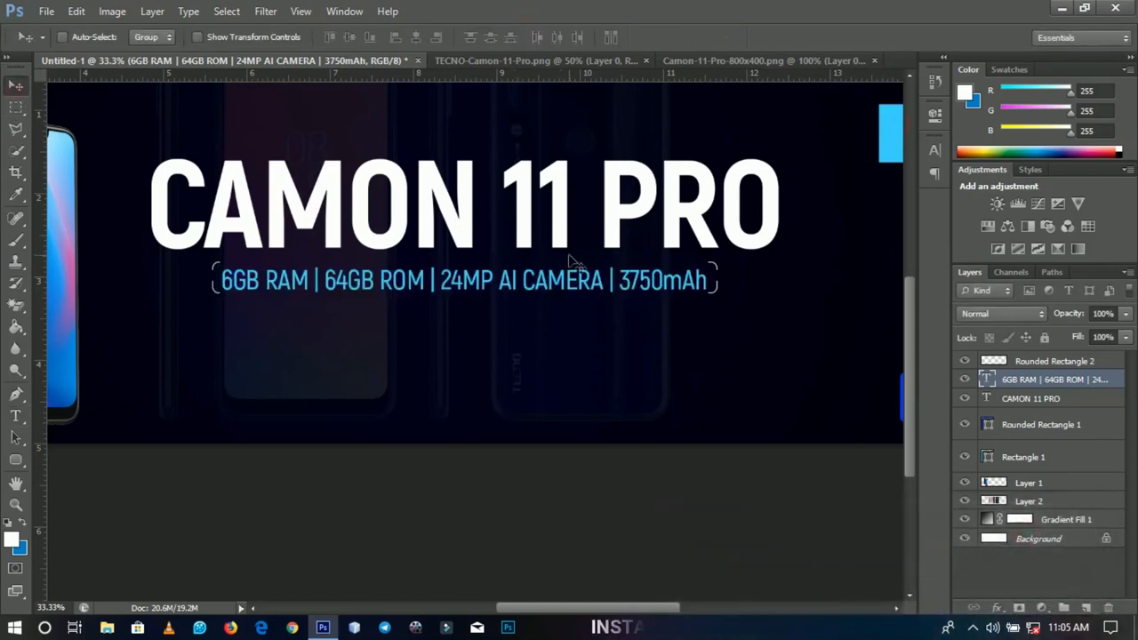
{"action": "key", "text": "ctrl+minus"}
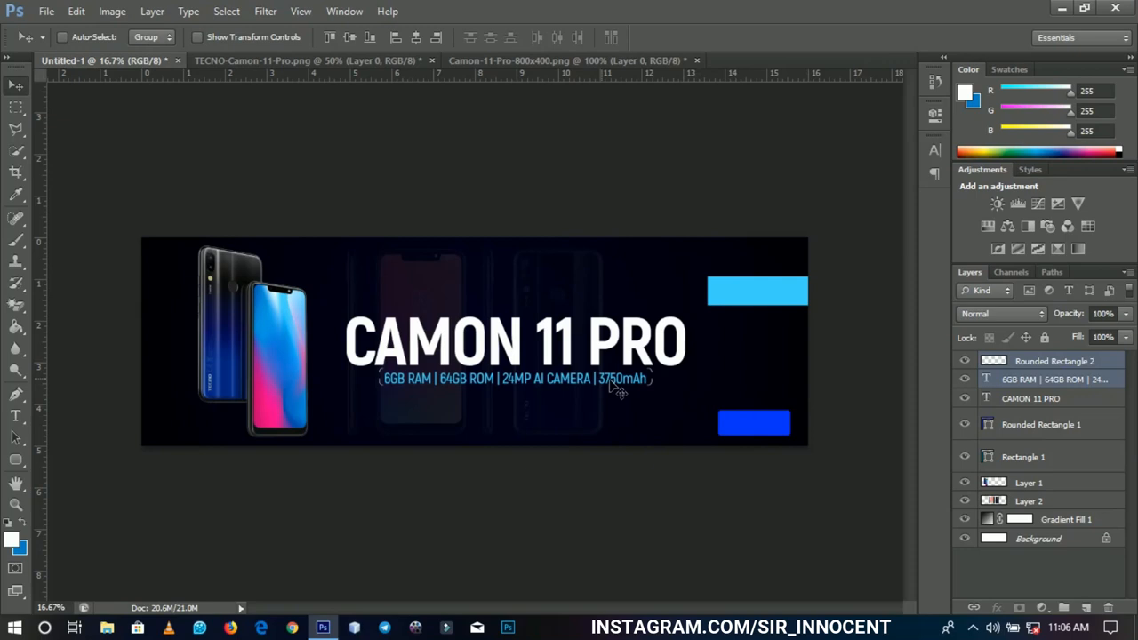
Make the copied text white and bold, type the GHS price, then start the Special Offer copy
{"action": "left_click", "coordinate": [1054, 379]}
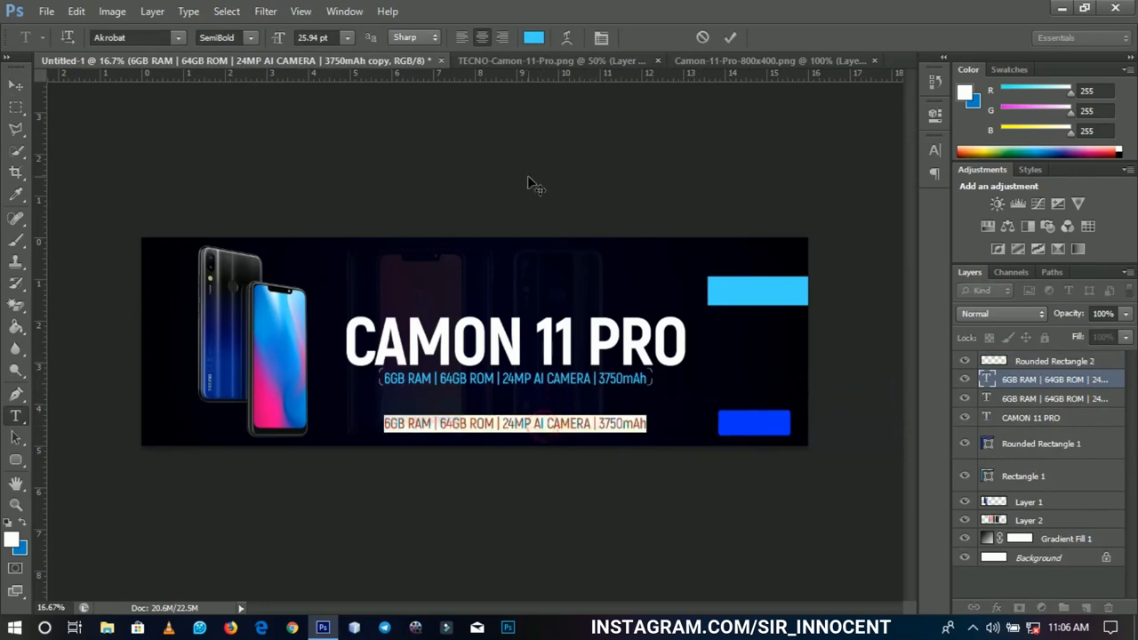
{"action": "left_click", "coordinate": [532, 37]}
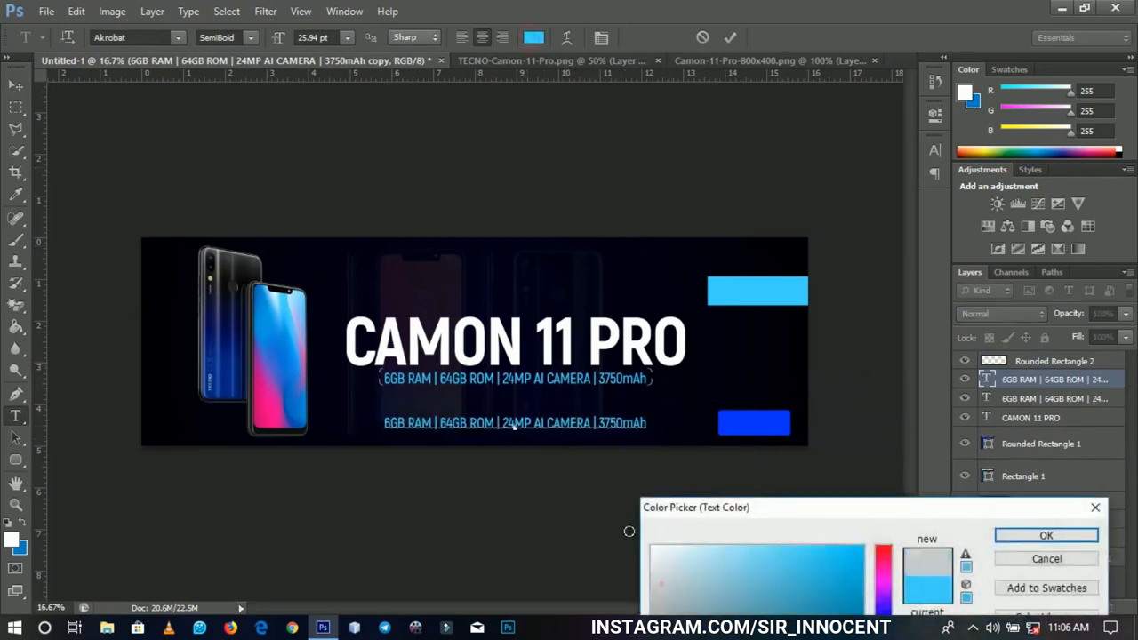
{"action": "left_click", "coordinate": [1046, 535]}
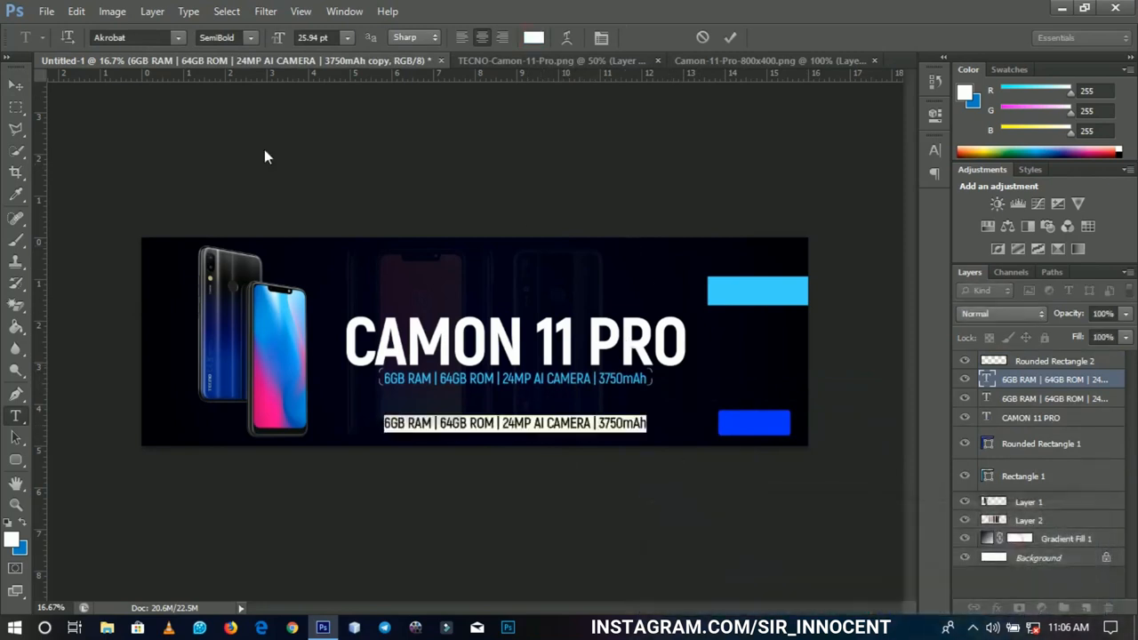
{"action": "left_click", "coordinate": [251, 38]}
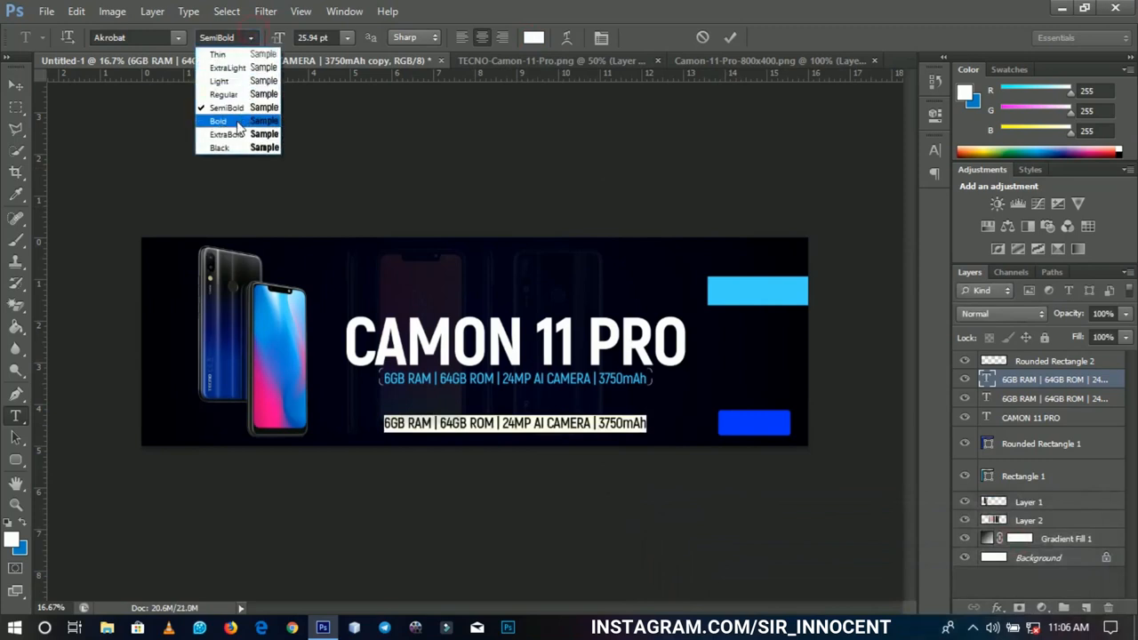
{"action": "left_click", "coordinate": [219, 121]}
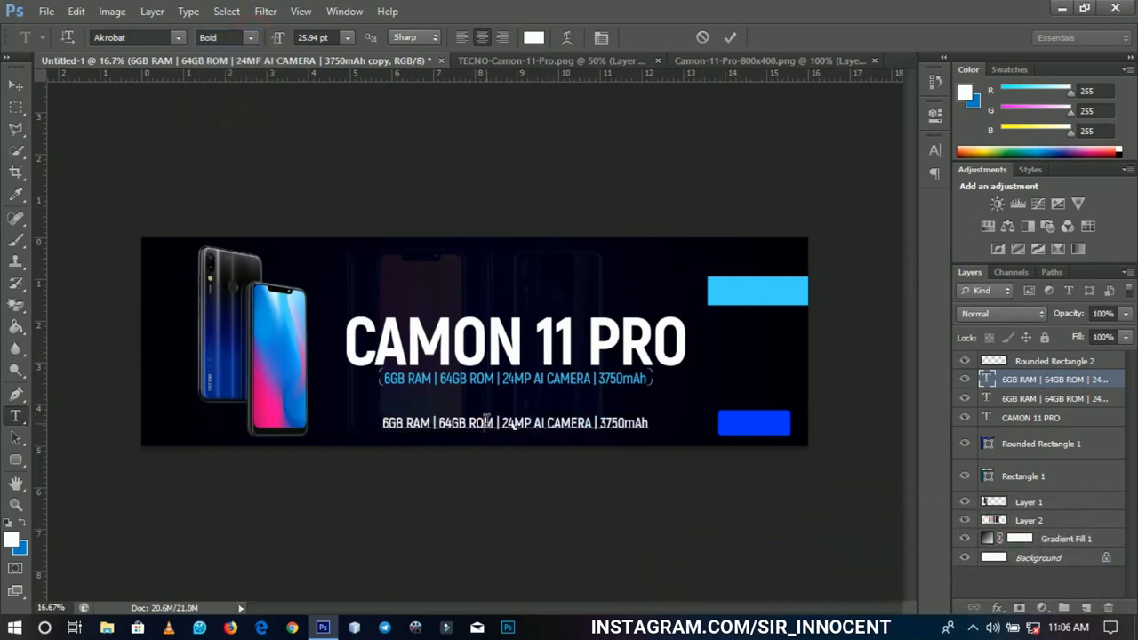
{"action": "left_click", "coordinate": [515, 423]}
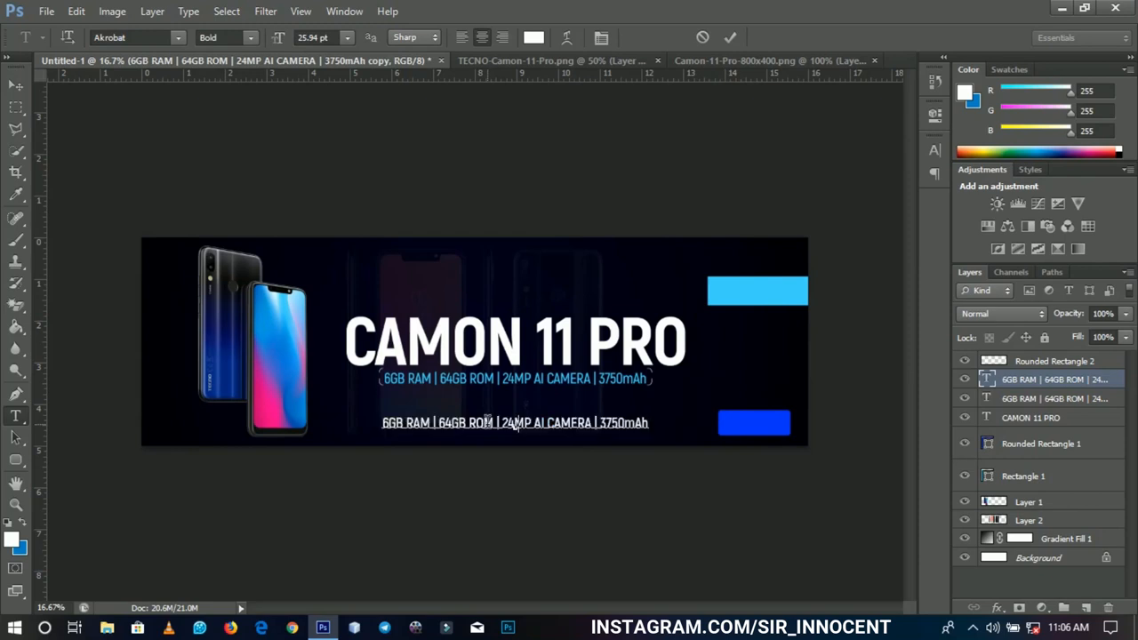
{"action": "type", "text": "GHS 1066"}
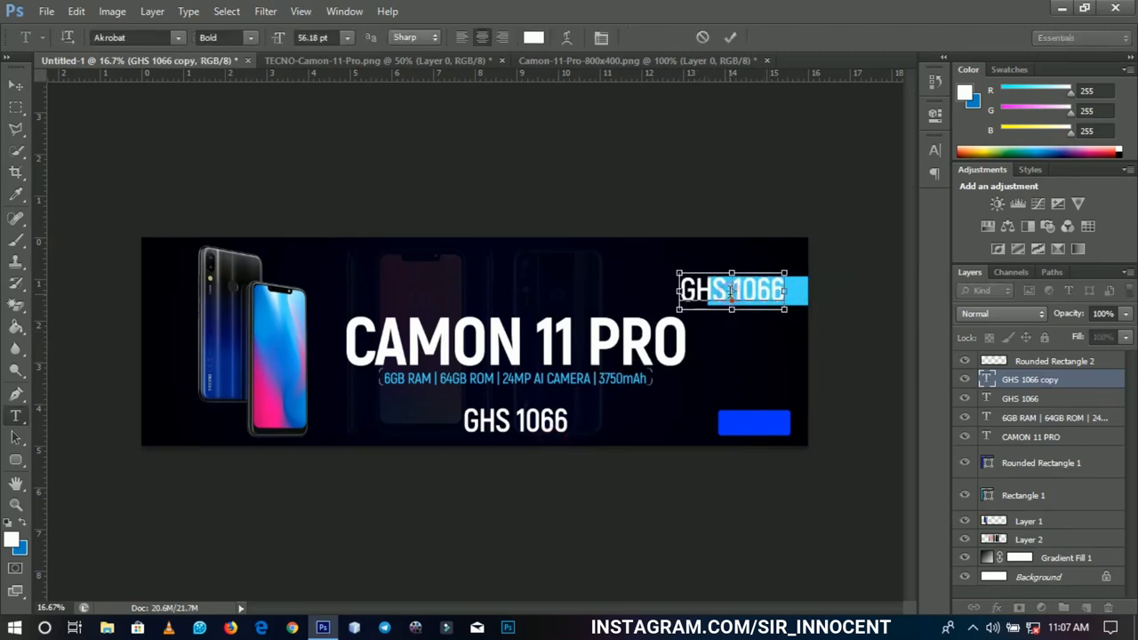
{"action": "type", "text": "Special Offer"}
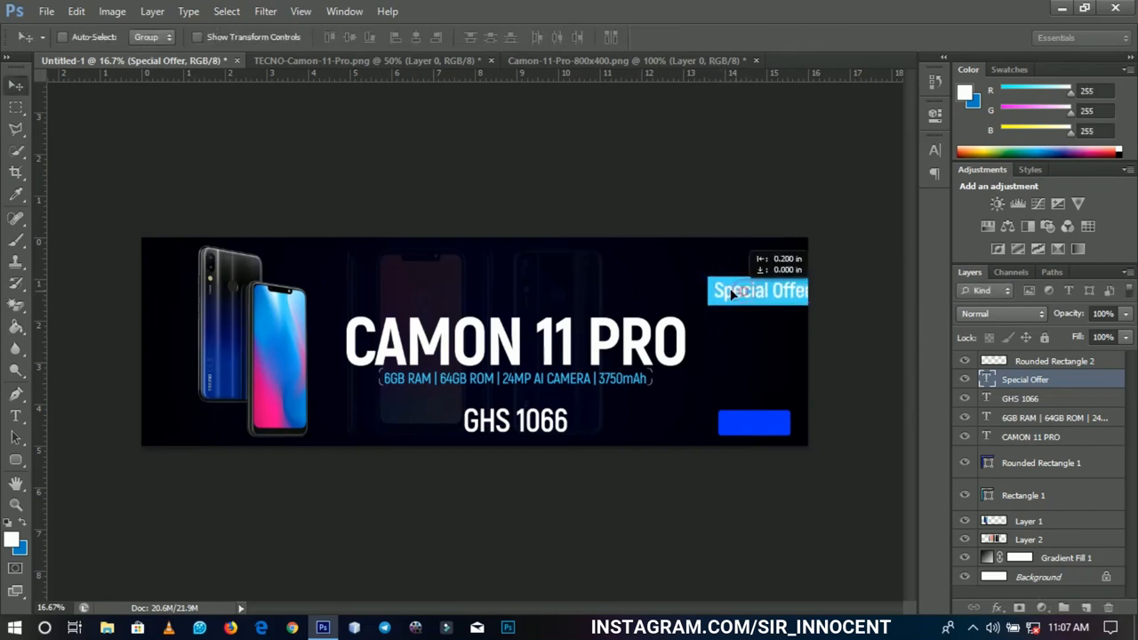
Select the light blue bar shape, then type SHOP NOW and resize it onto the button
{"action": "right_click", "coordinate": [757, 290]}
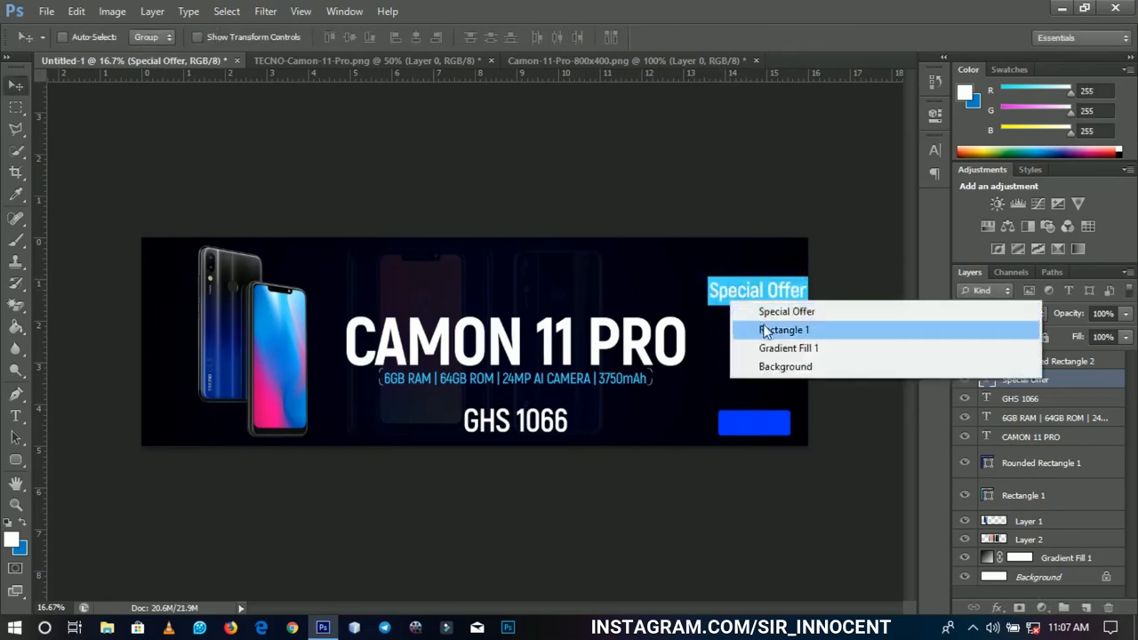
{"action": "left_click", "coordinate": [784, 329]}
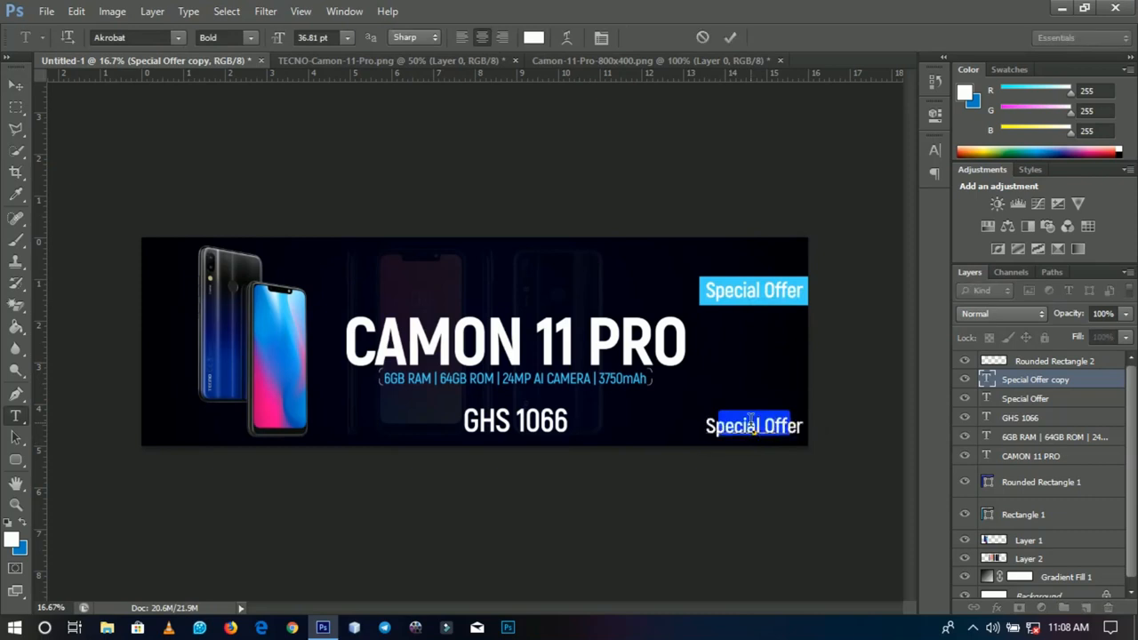
{"action": "type", "text": "SHOP NOW"}
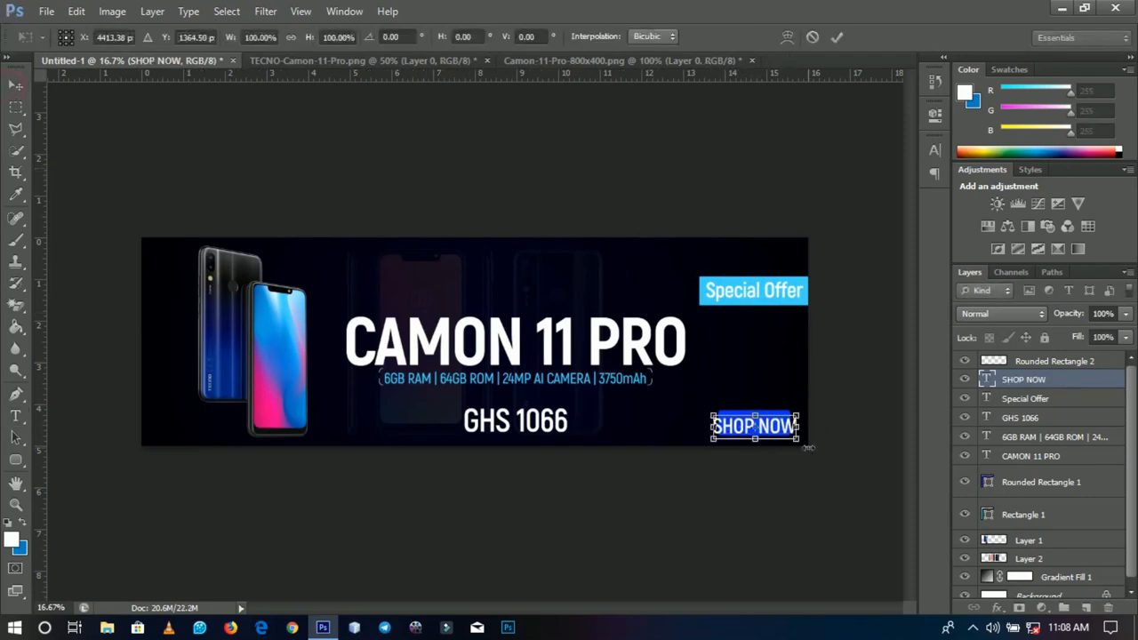
{"action": "left_click_drag", "start_coordinate": [799, 438], "coordinate": [778, 442]}
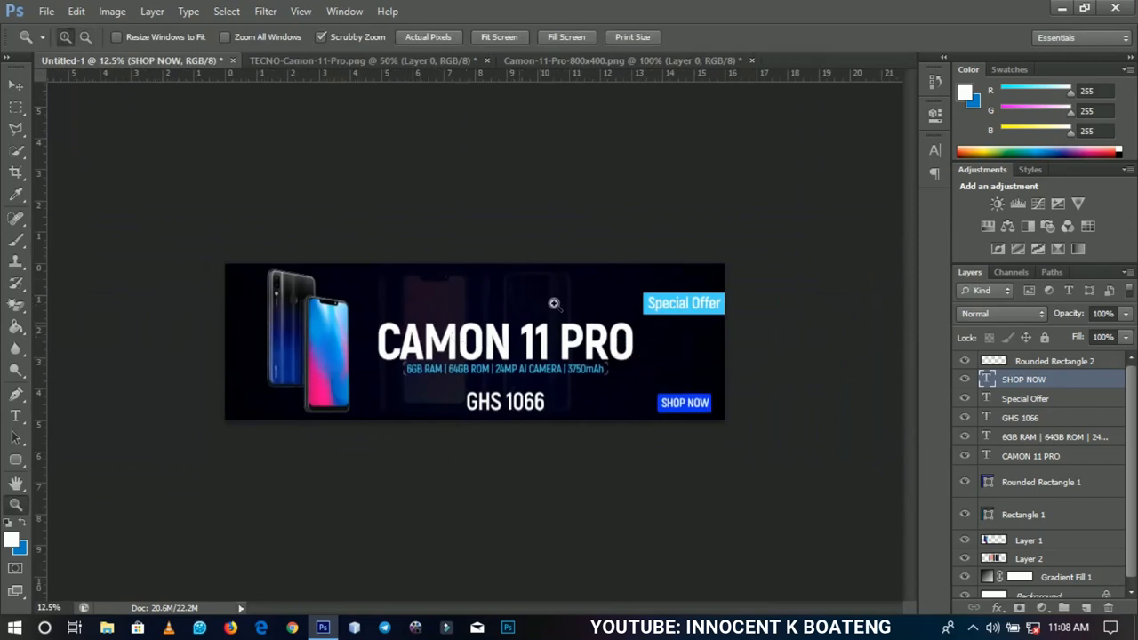
{"action": "mouse_move", "coordinate": [442, 335]}
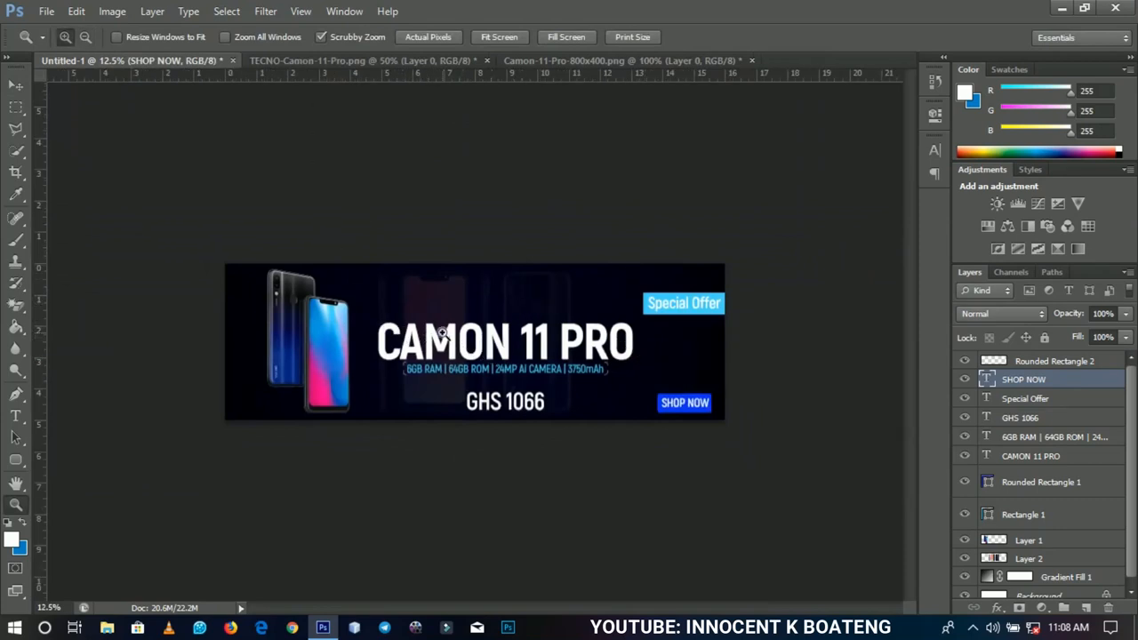
{"action": "left_click", "coordinate": [1028, 540]}
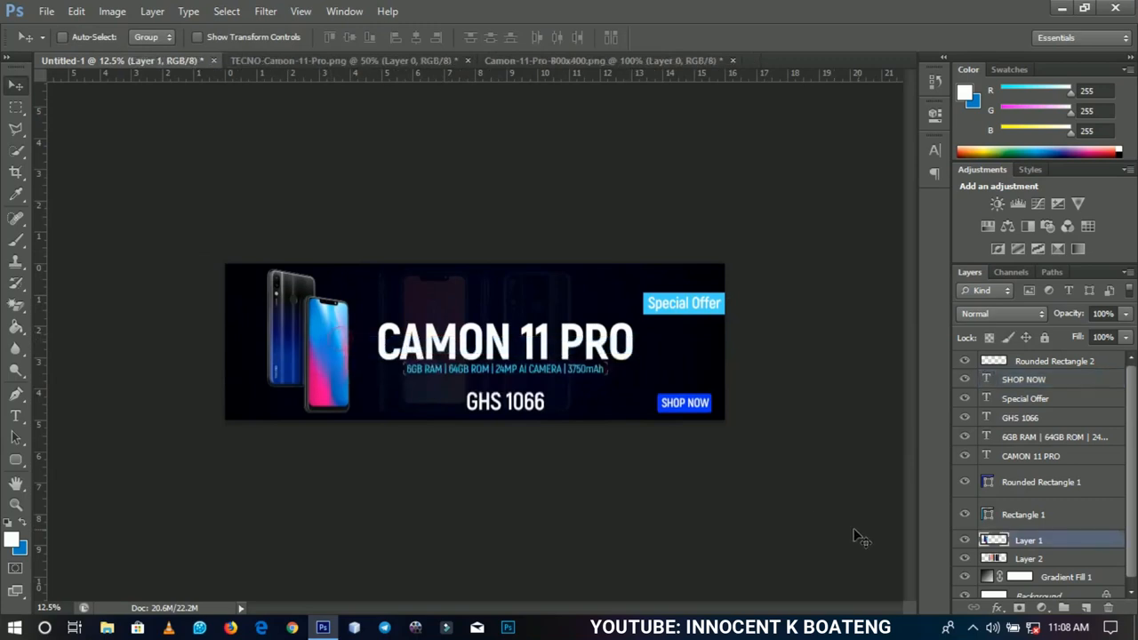
{"action": "left_click", "coordinate": [965, 541]}
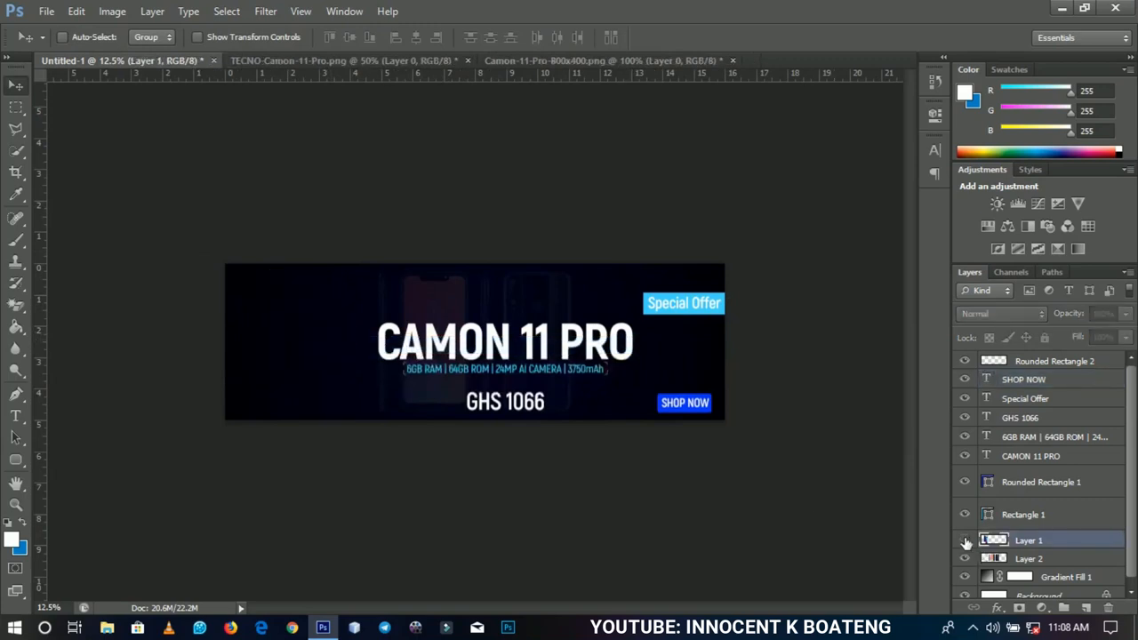
{"action": "mouse_move", "coordinate": [965, 543]}
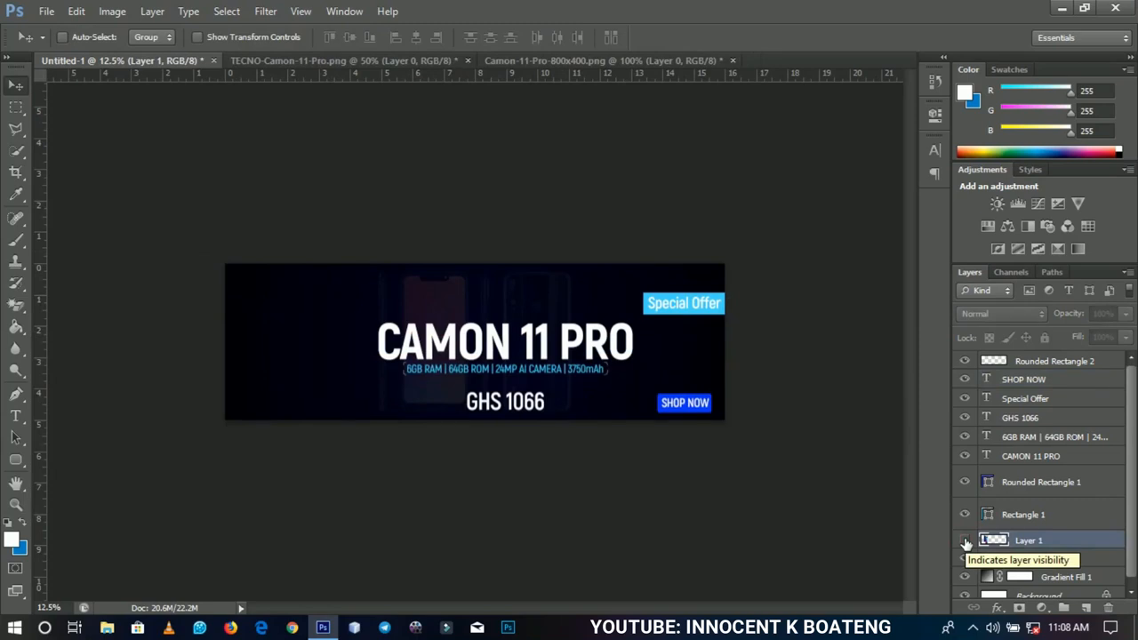
{"action": "left_click", "coordinate": [965, 541]}
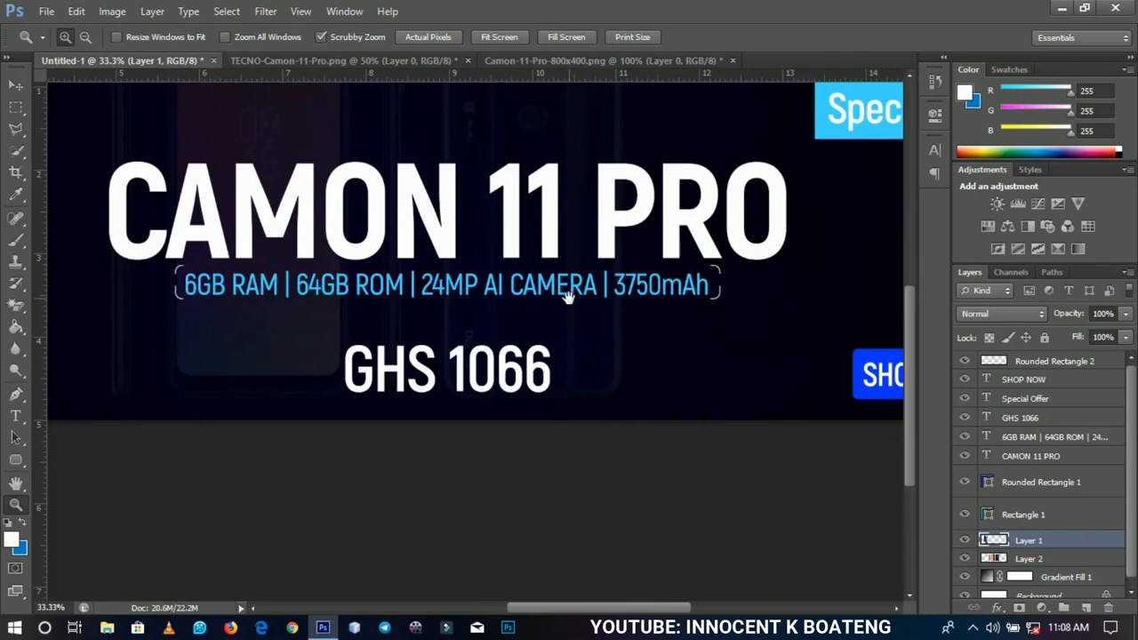
{"action": "mouse_move", "coordinate": [435, 287]}
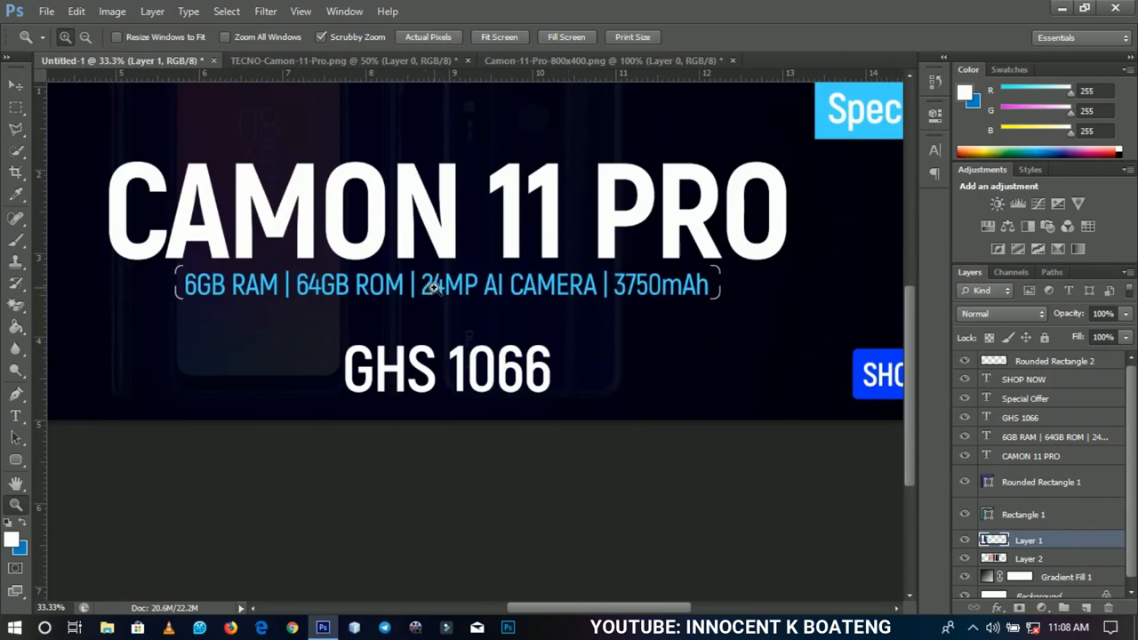
{"action": "mouse_move", "coordinate": [454, 286]}
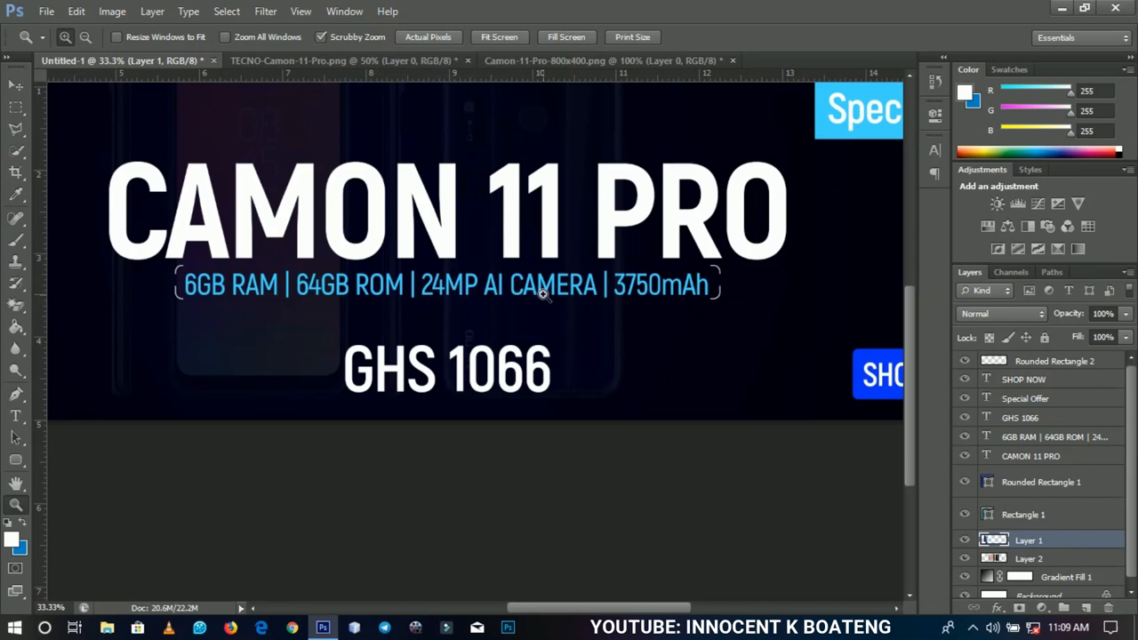
{"action": "mouse_move", "coordinate": [314, 301]}
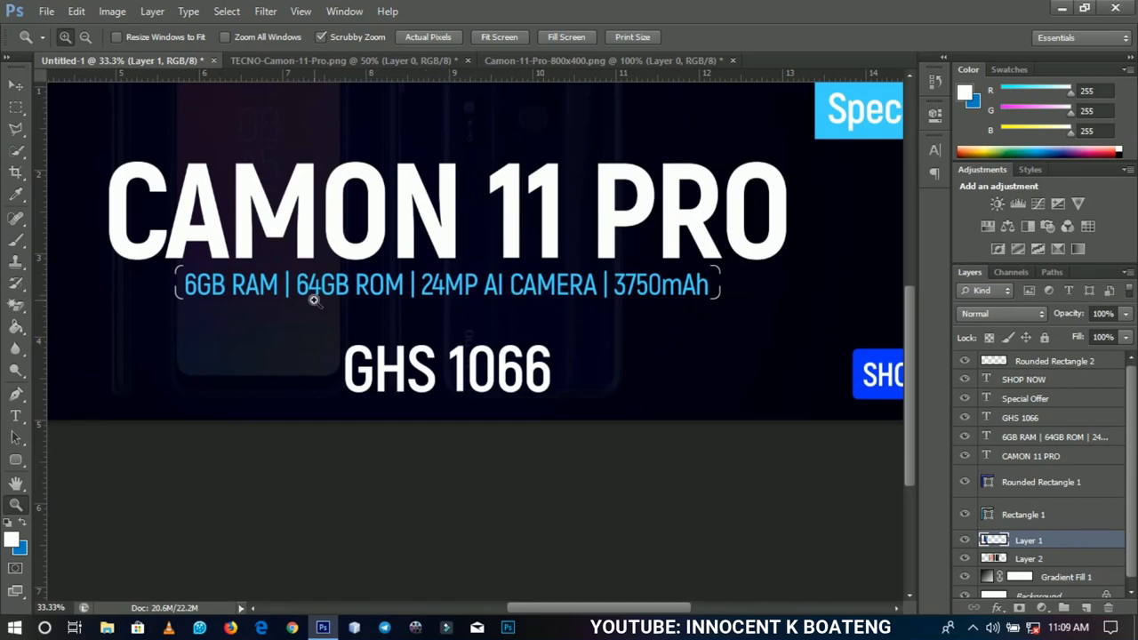
{"action": "mouse_move", "coordinate": [314, 299]}
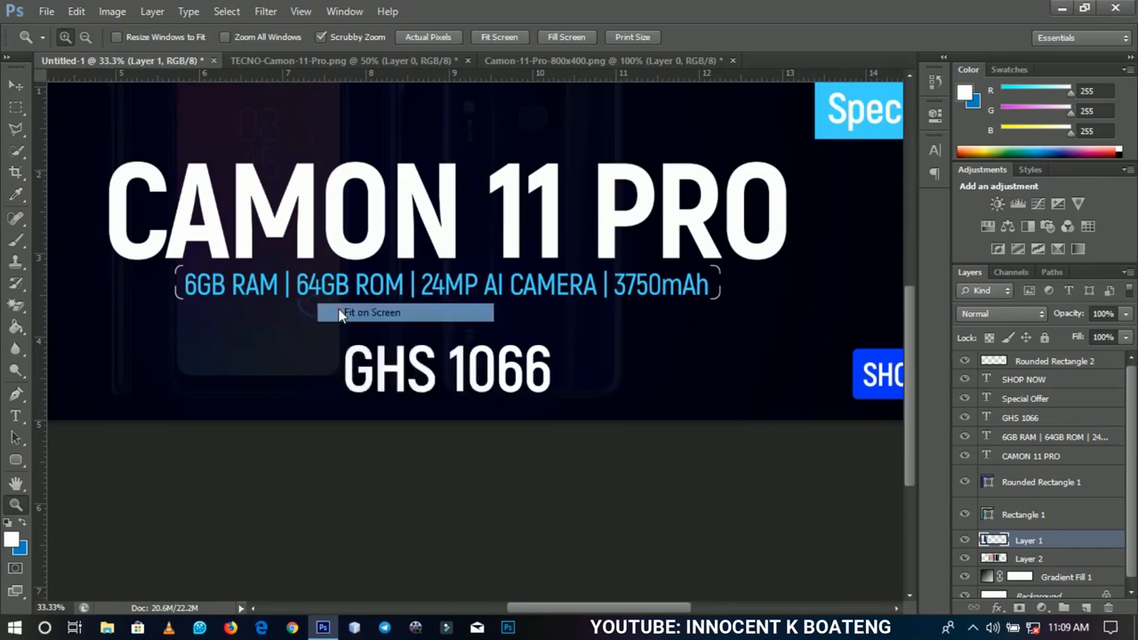